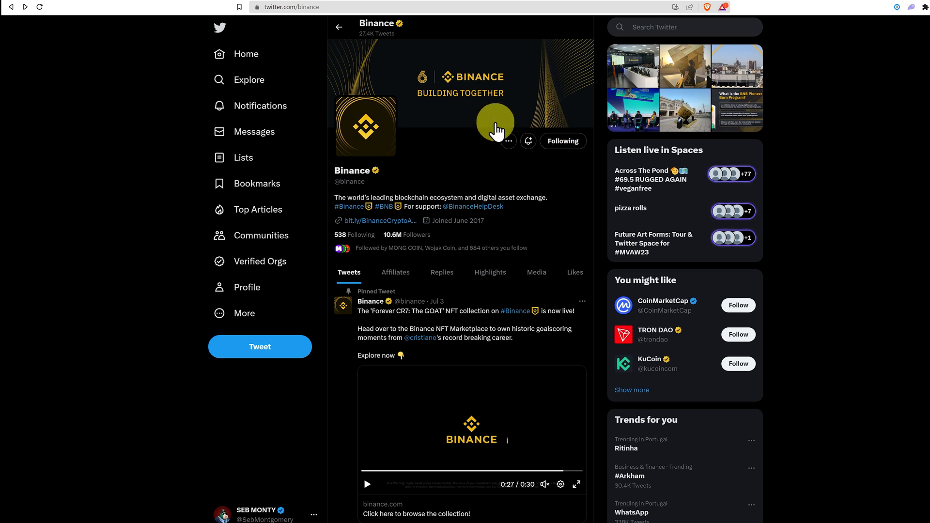
mouse_move(572, 199)
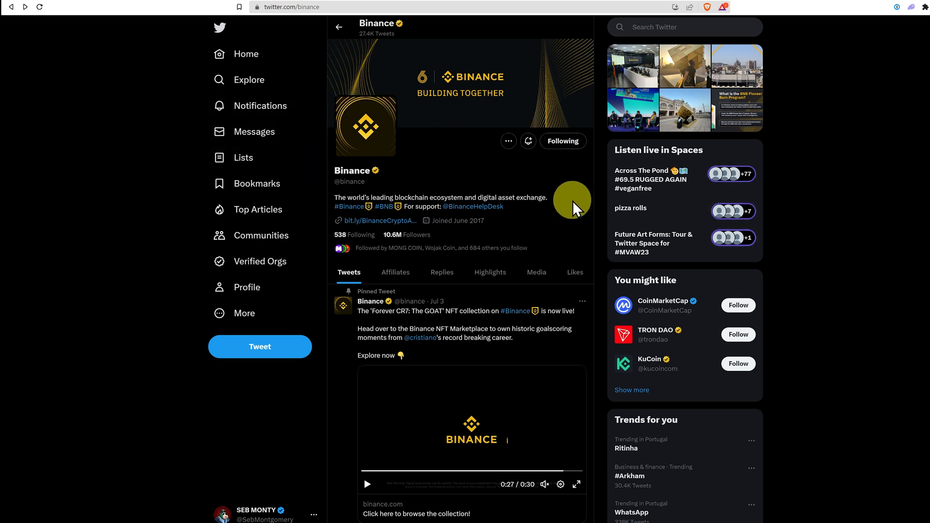
mouse_move(919, 25)
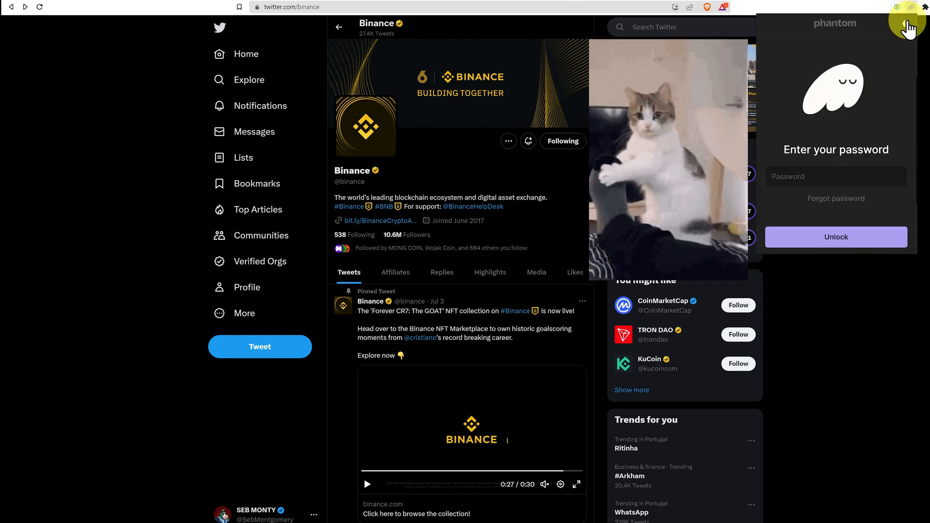
Dismiss the wallet prompt, open binance.com from the Twitter bio, and reach sign-up
click(835, 237)
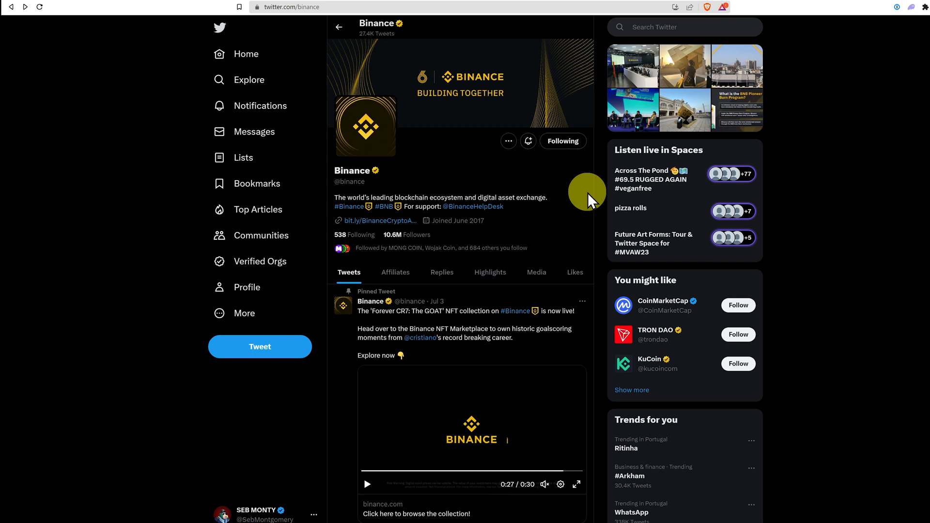
mouse_move(411, 254)
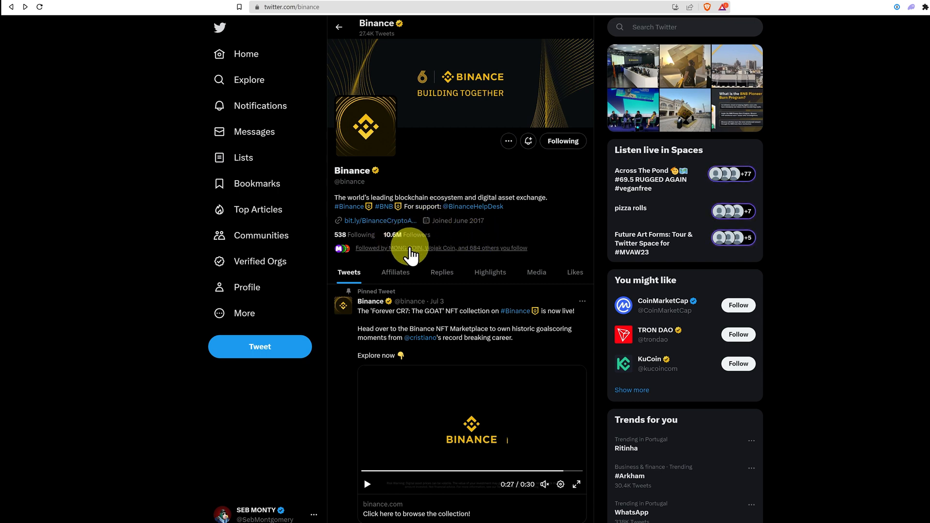
mouse_move(436, 240)
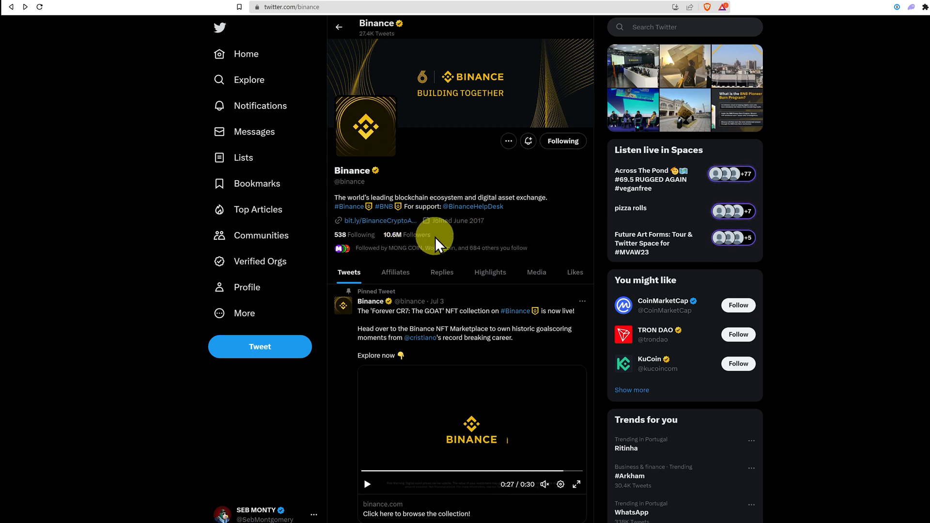
mouse_move(385, 228)
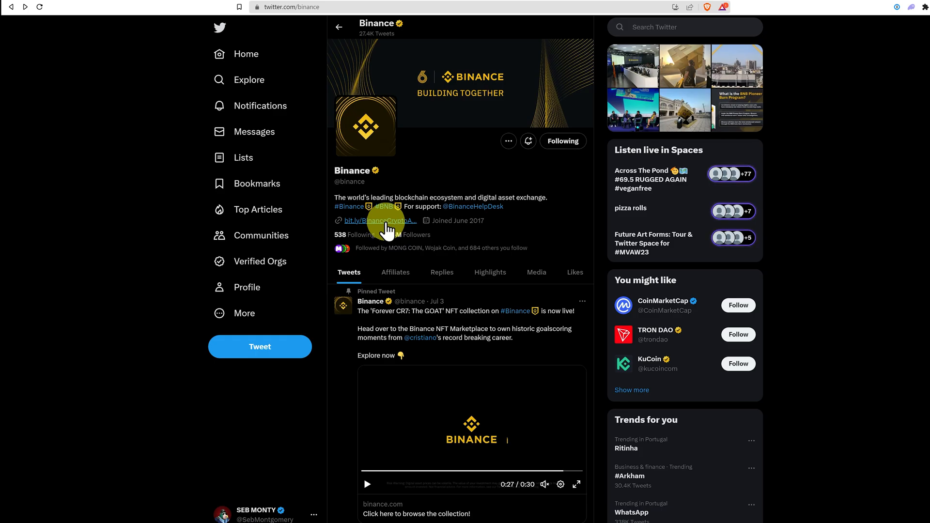
click(378, 221)
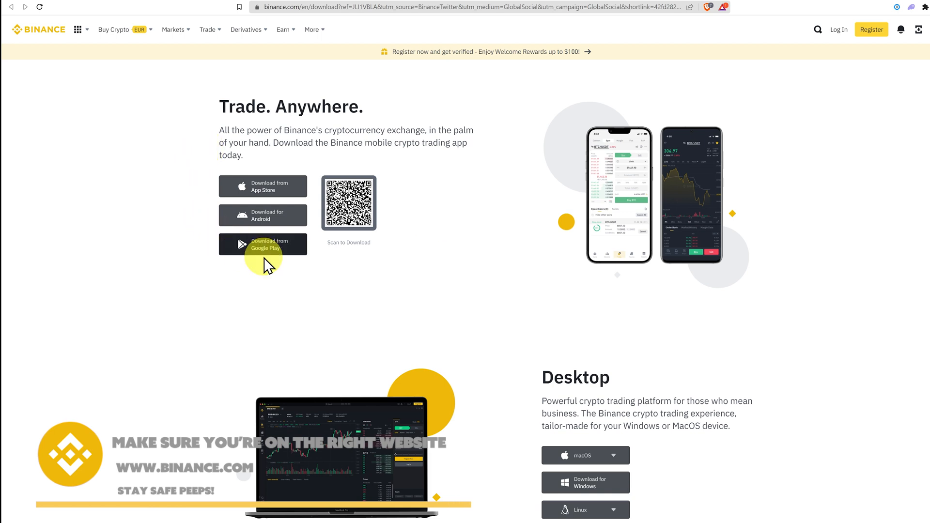
mouse_move(675, 441)
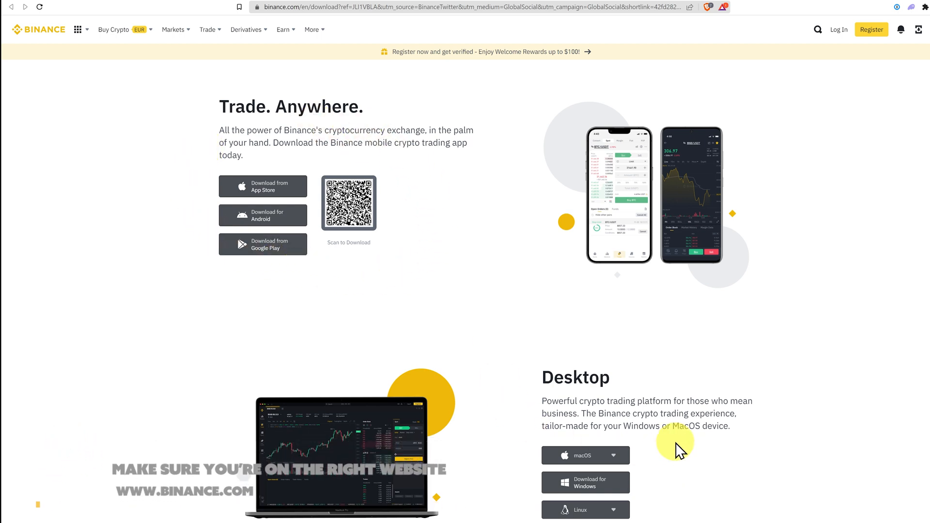
mouse_move(531, 368)
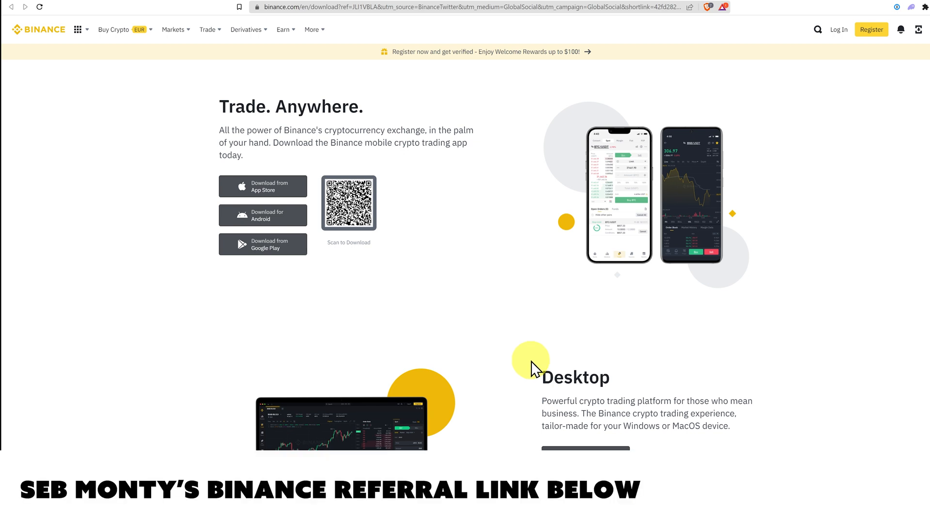
click(870, 29)
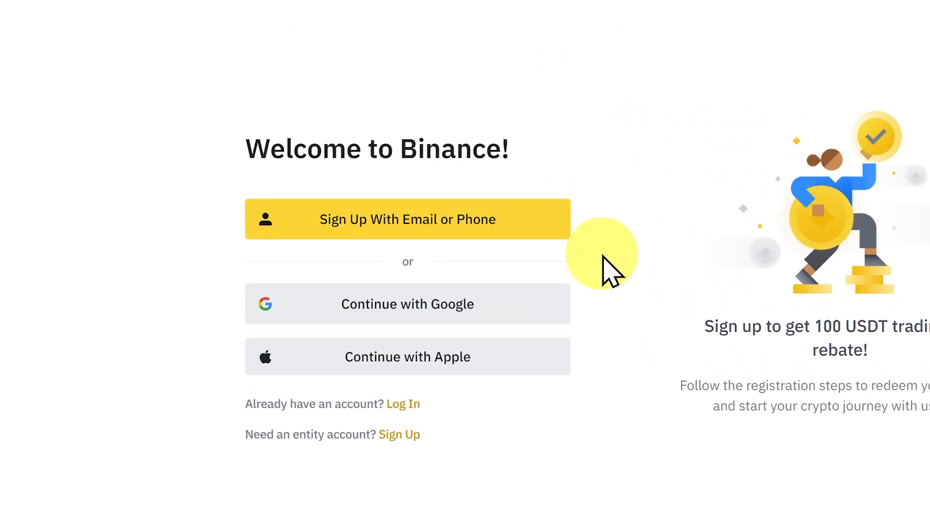
mouse_move(533, 222)
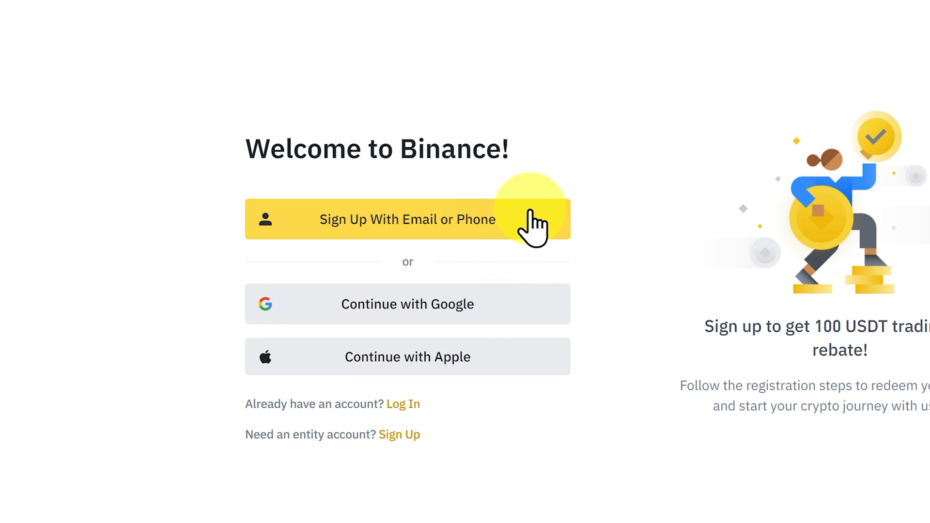
mouse_move(469, 332)
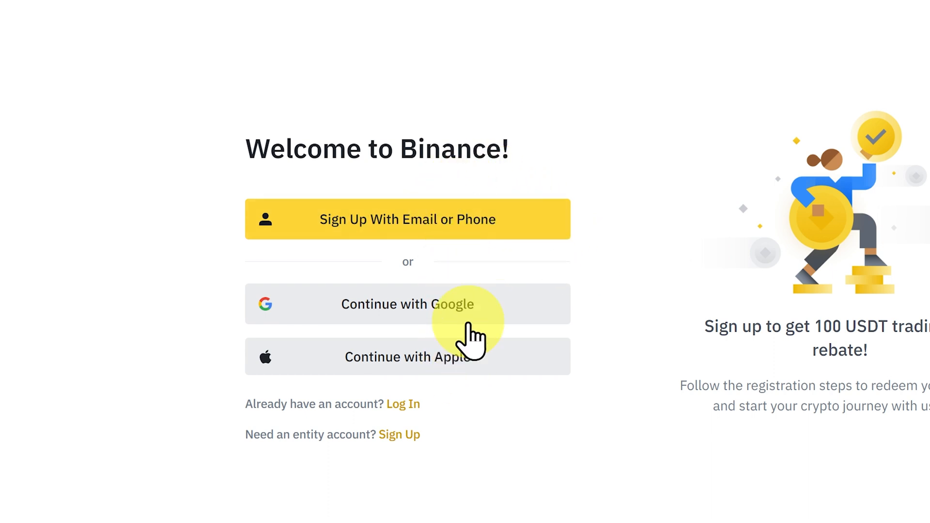
Sign up by email with referral ID CPA_00VXU5152F, solve the captcha, set a suggested password
click(407, 219)
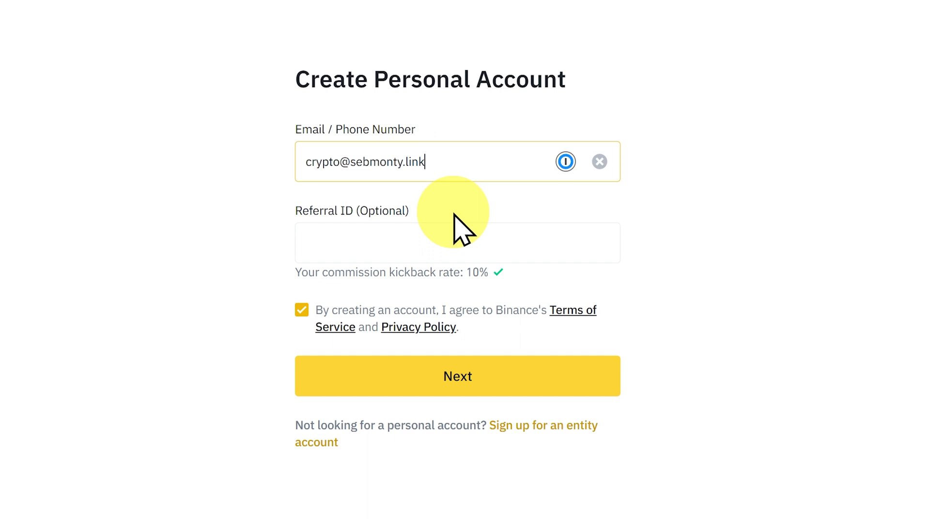
text(CPA_00VXU5152F)
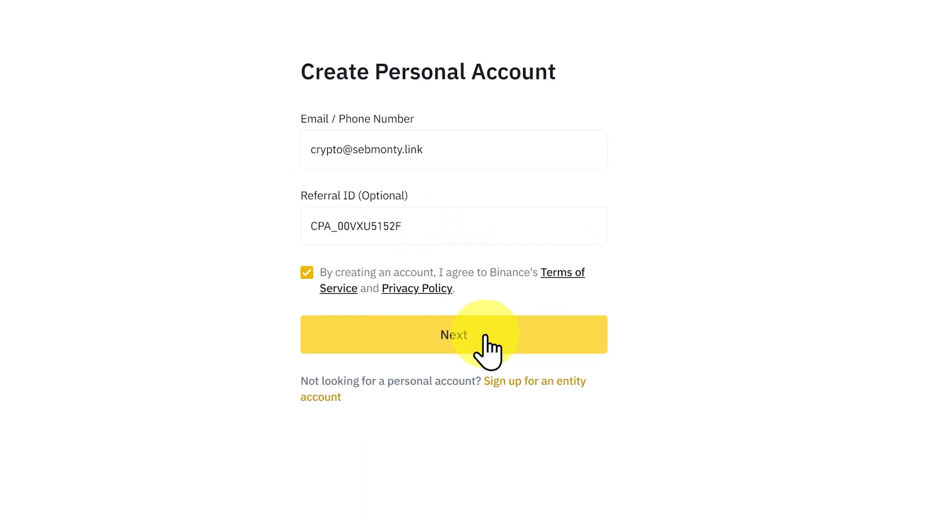
click(453, 333)
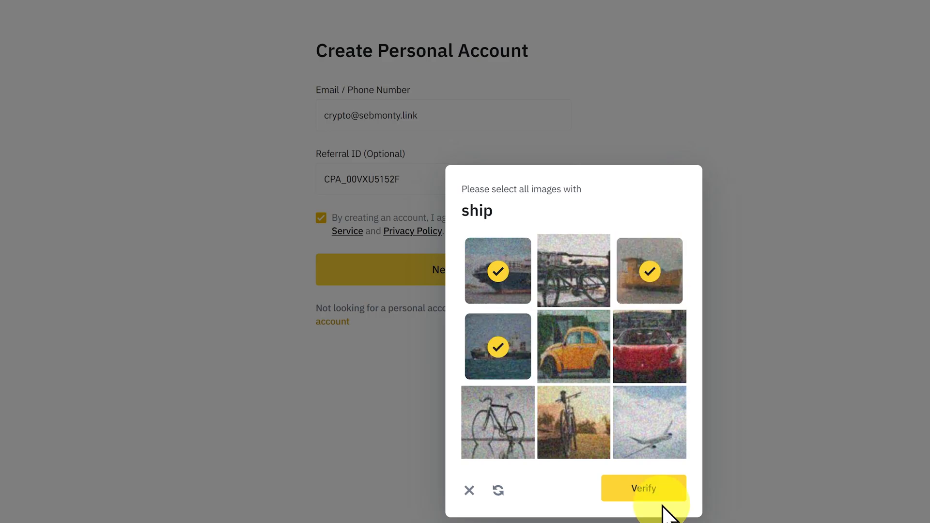
click(643, 488)
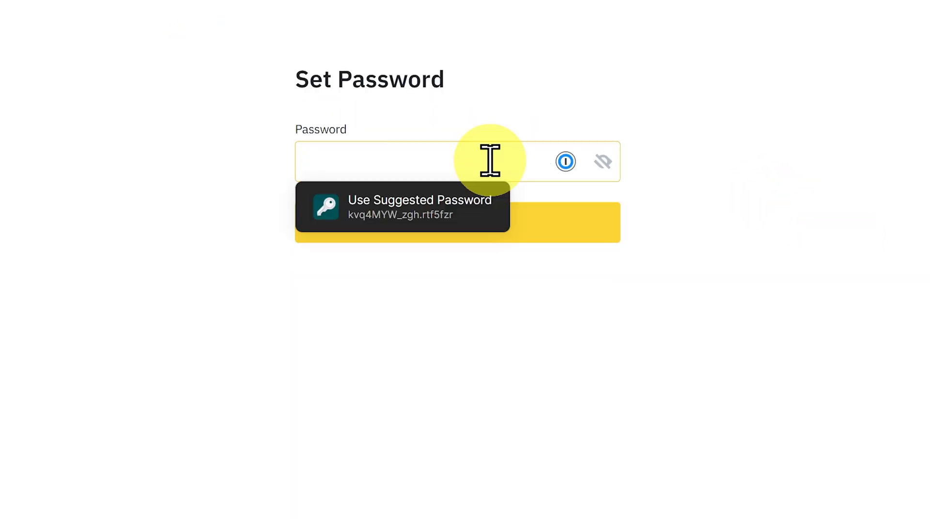
click(403, 206)
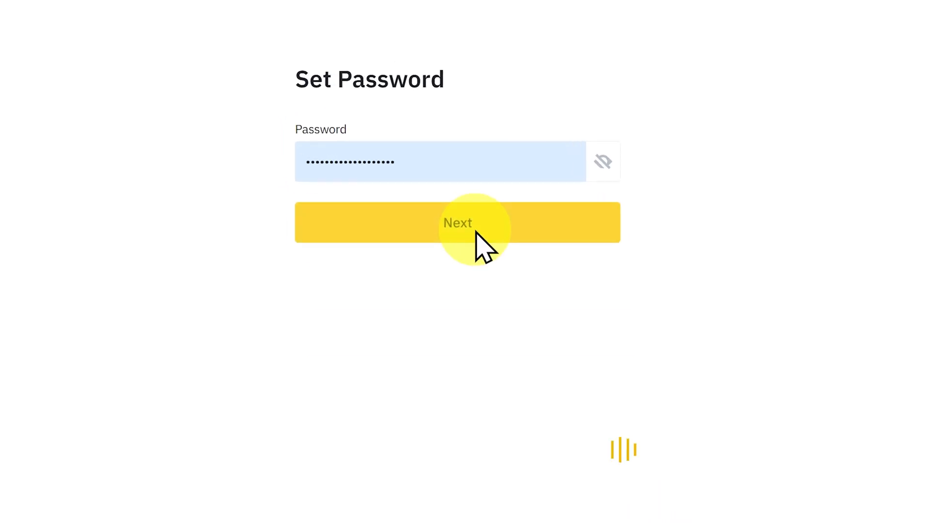
click(457, 222)
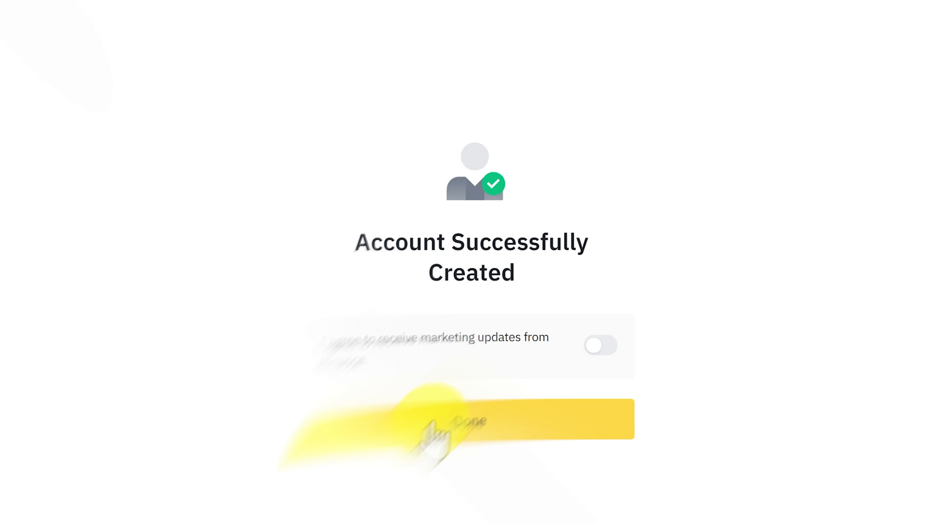
Attempt buying SOL for 50 EUR via Deposit > Buy Crypto, reaching identity verification
click(471, 419)
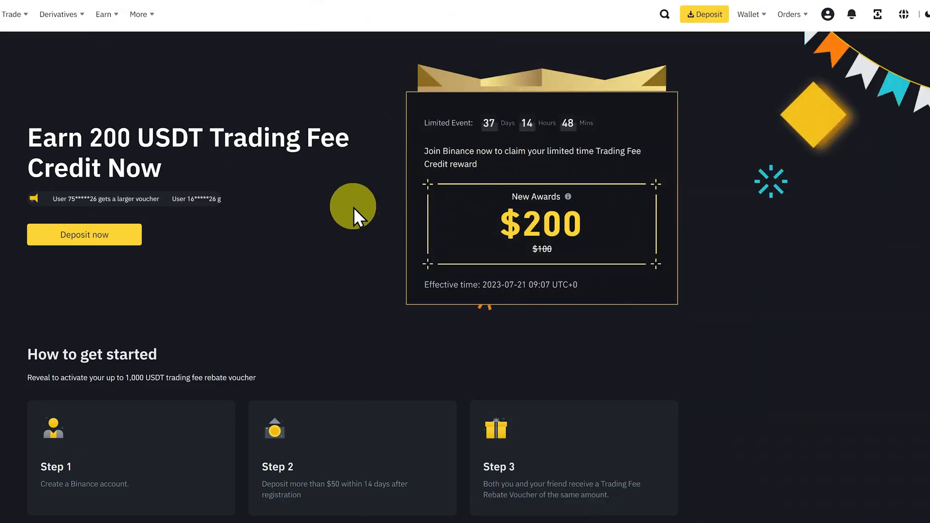
mouse_move(703, 14)
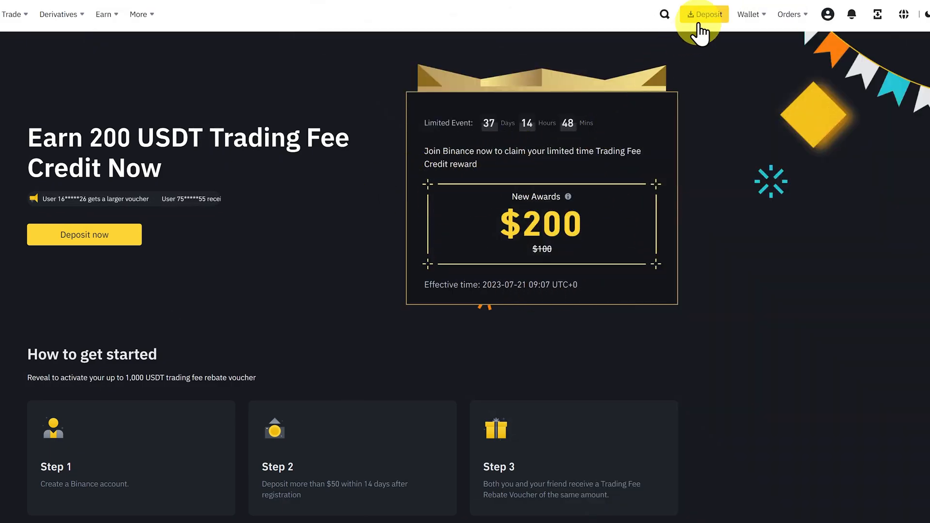
click(706, 14)
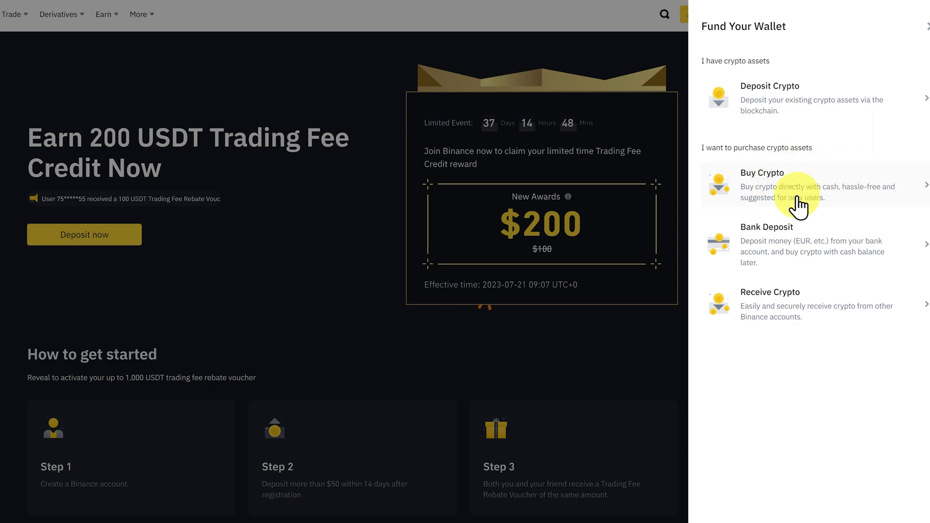
click(762, 185)
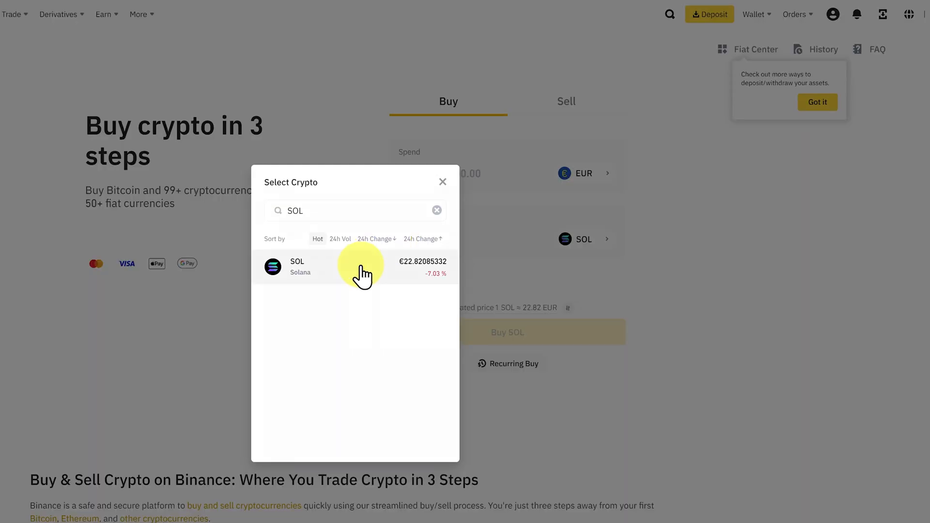
click(297, 267)
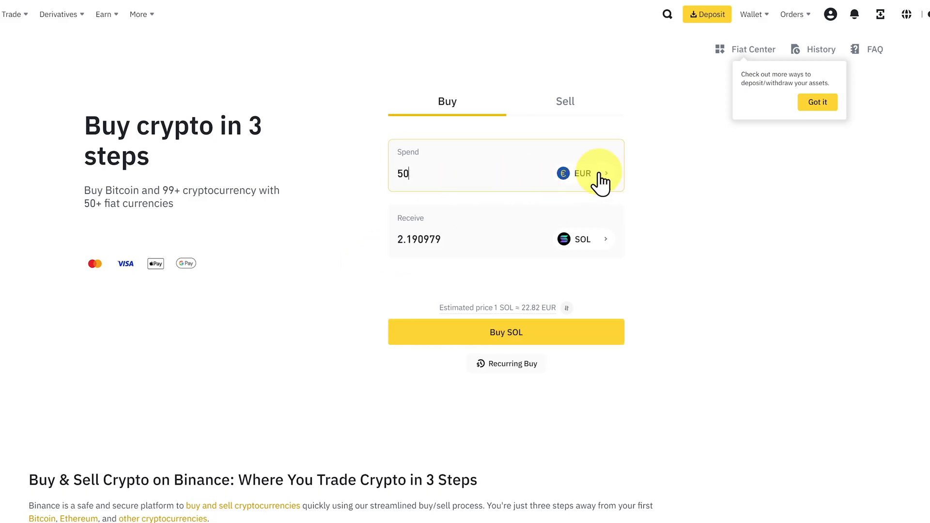
click(587, 174)
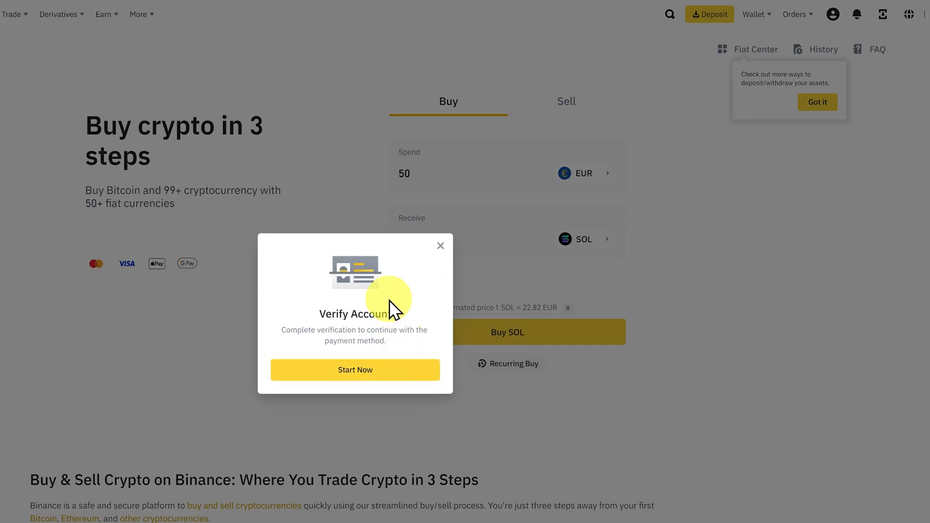
click(354, 370)
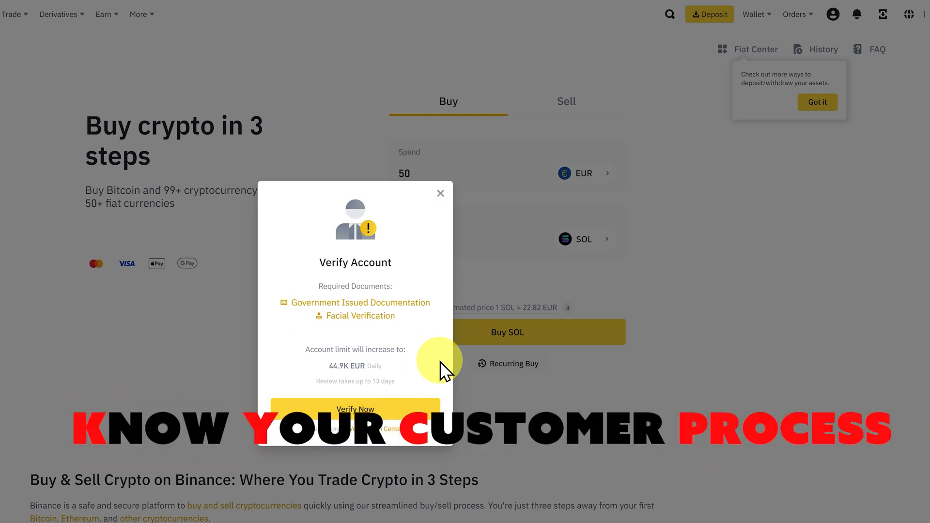
mouse_move(383, 383)
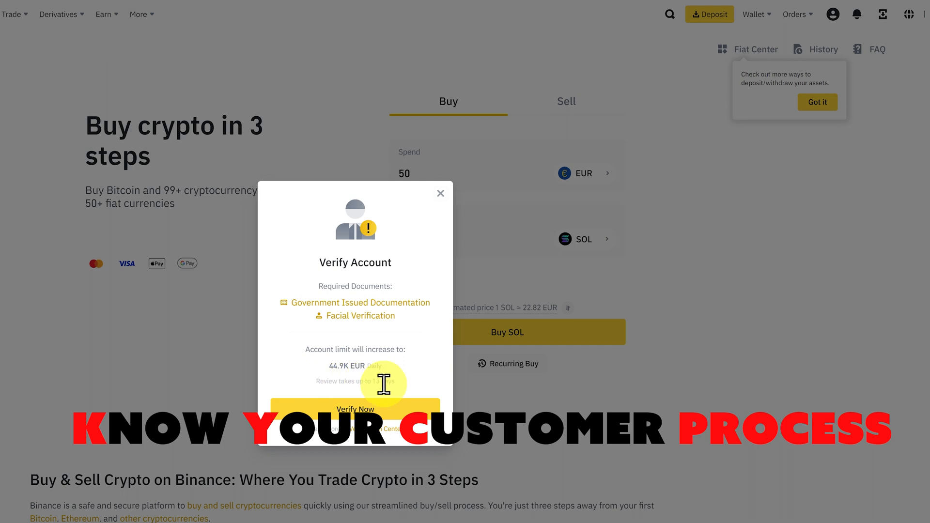
mouse_move(436, 392)
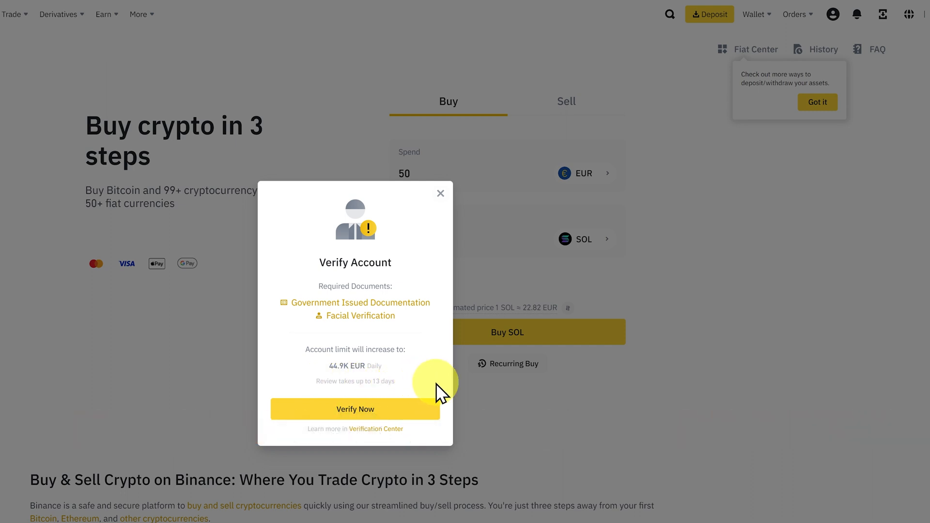
mouse_move(427, 335)
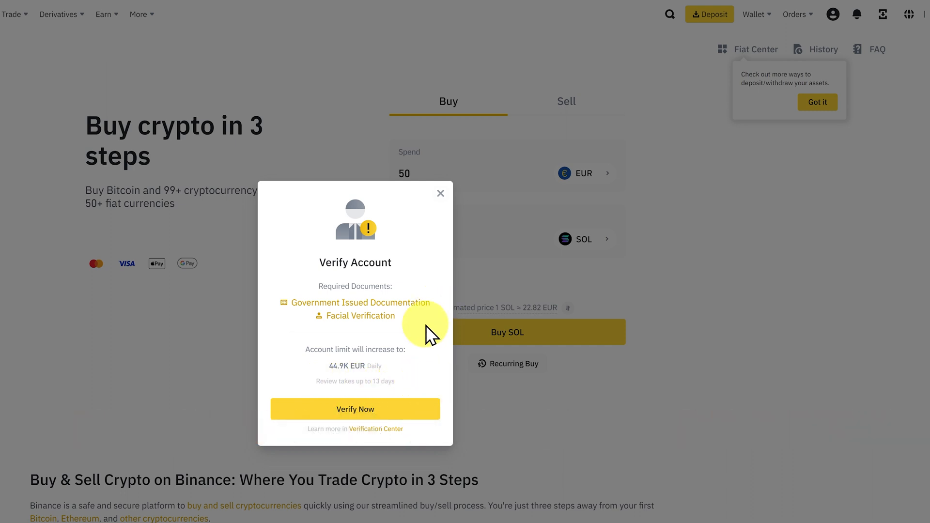
mouse_move(421, 329)
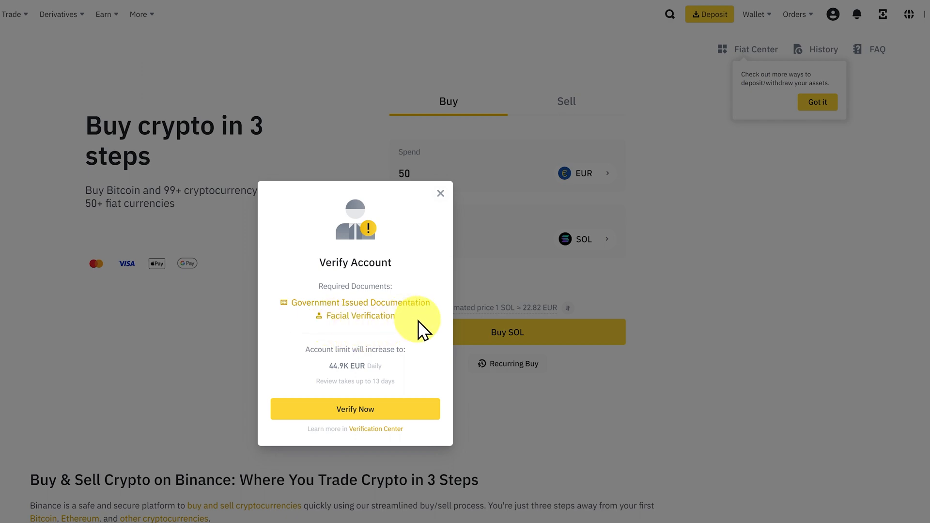
click(440, 193)
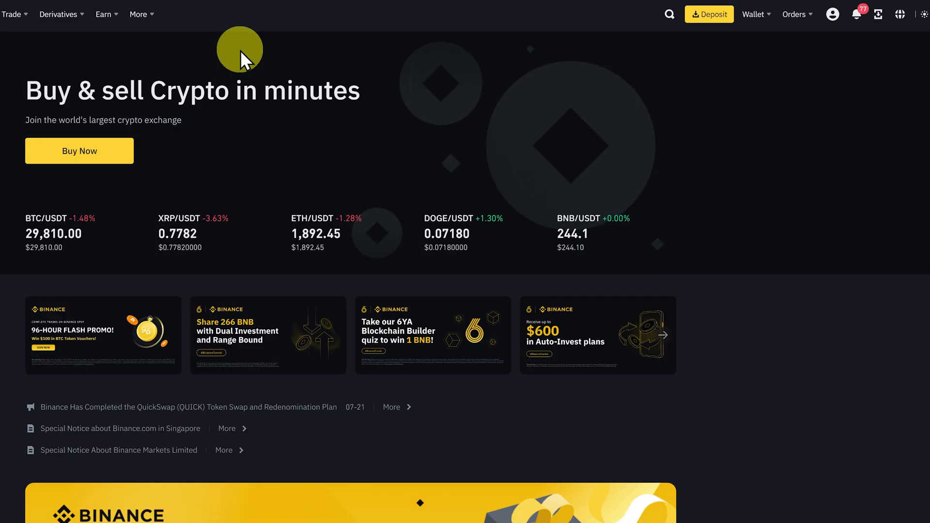
Try converting 50 to SOL on the Convert page, which fails for insufficient balance
click(11, 14)
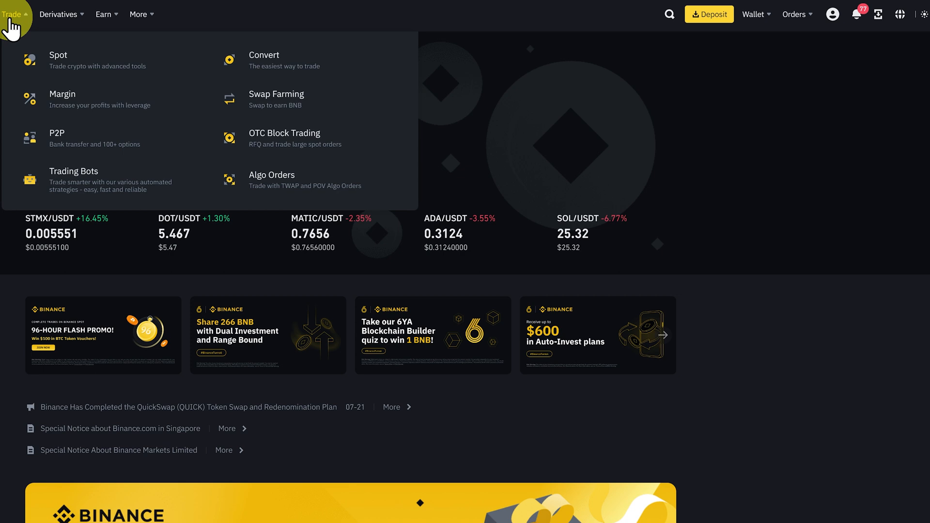
mouse_move(134, 59)
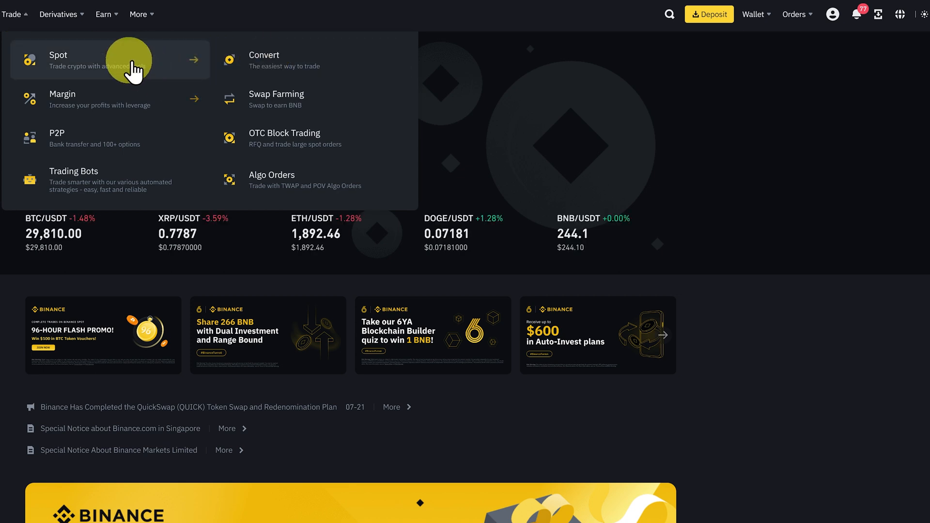
mouse_move(277, 59)
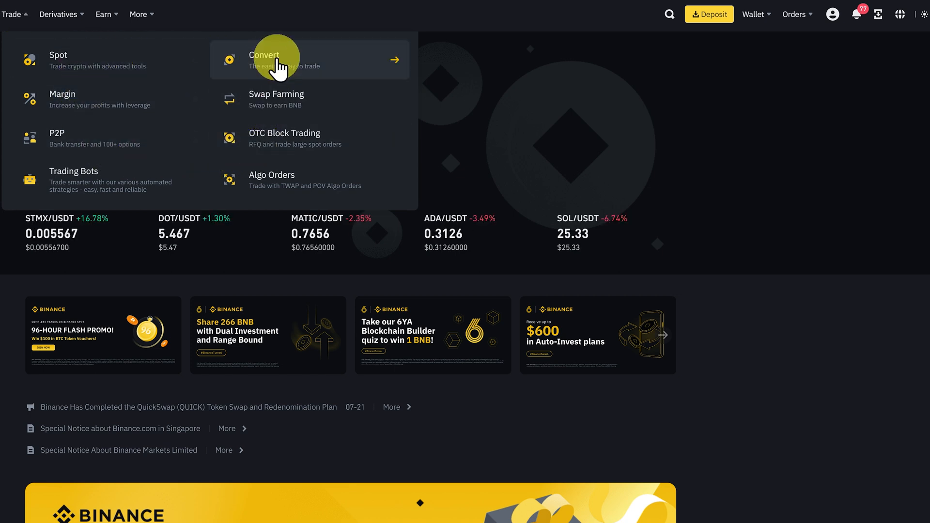
click(264, 55)
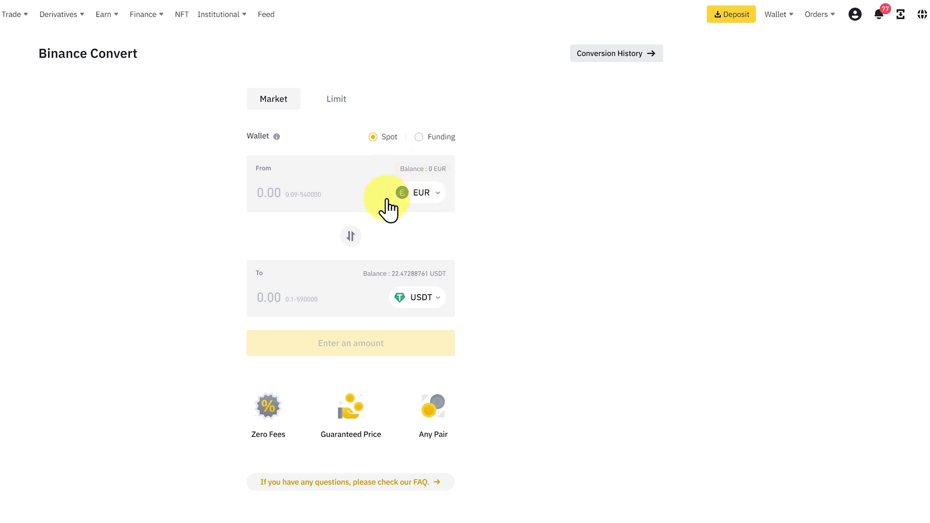
mouse_move(423, 311)
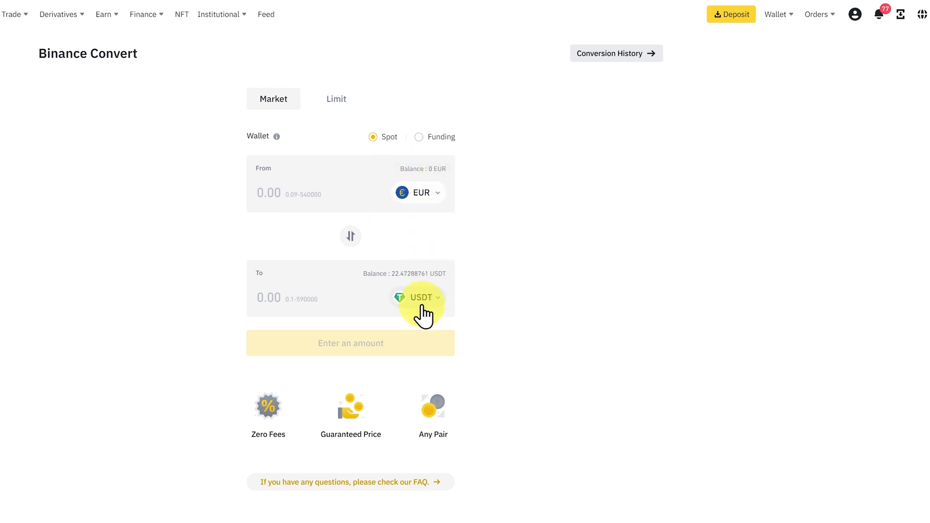
text(50)
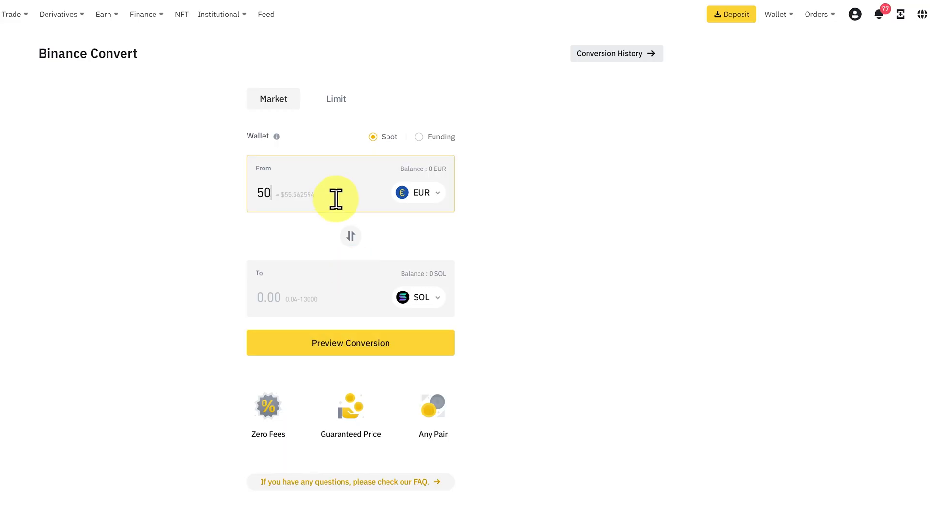
click(350, 342)
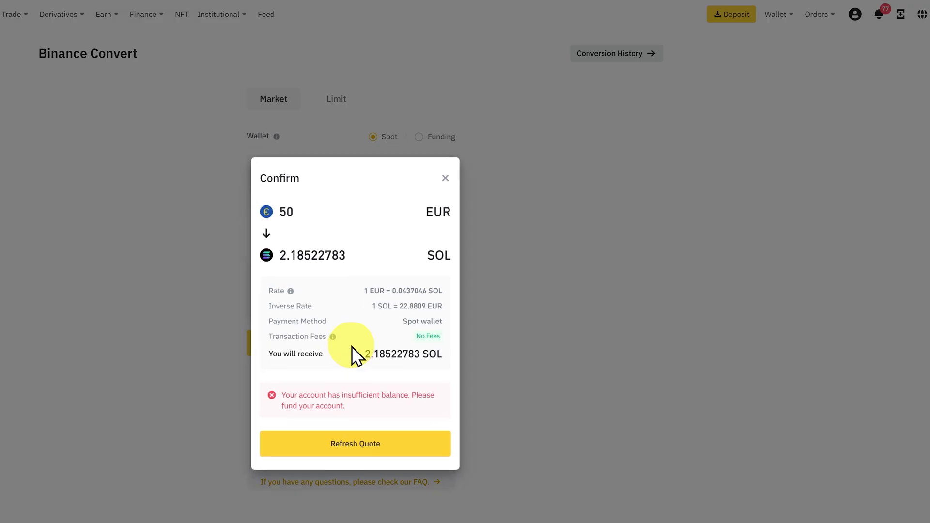
mouse_move(459, 228)
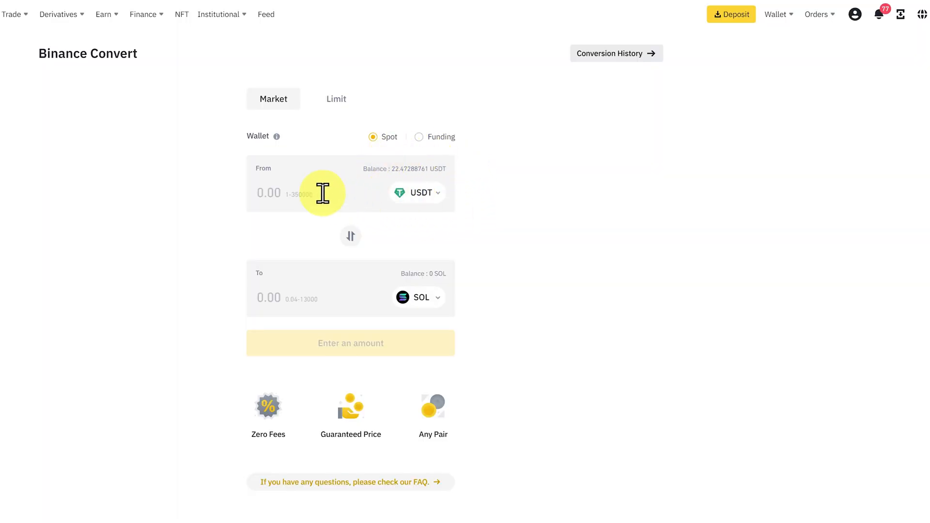
Convert 20 USDT to SOL
text(20)
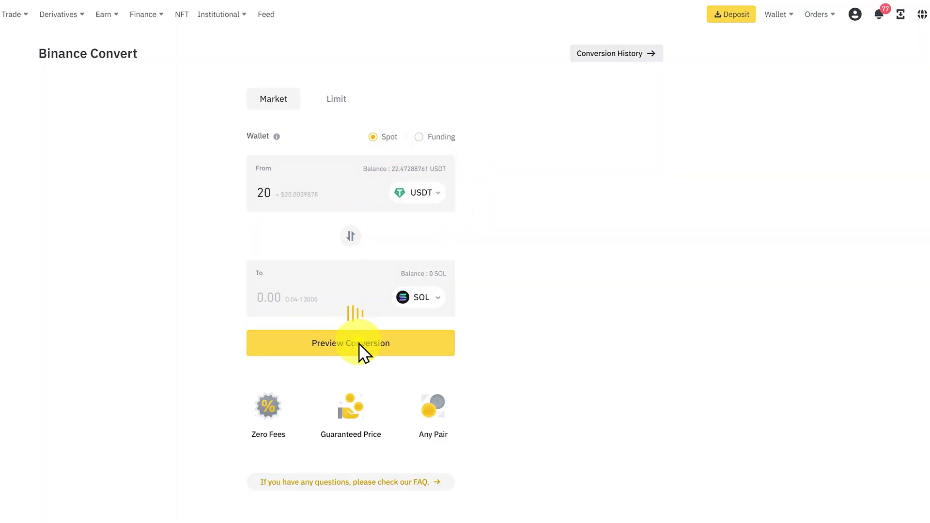
click(350, 342)
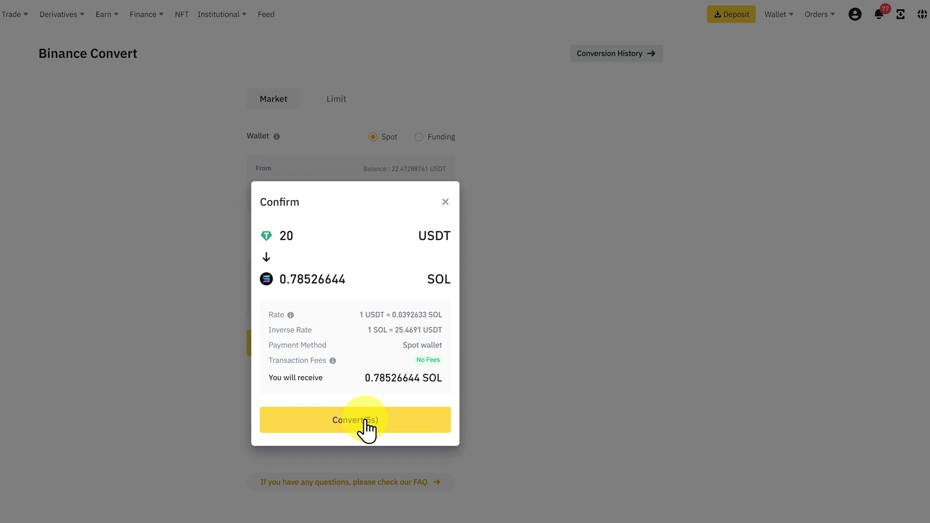
click(354, 419)
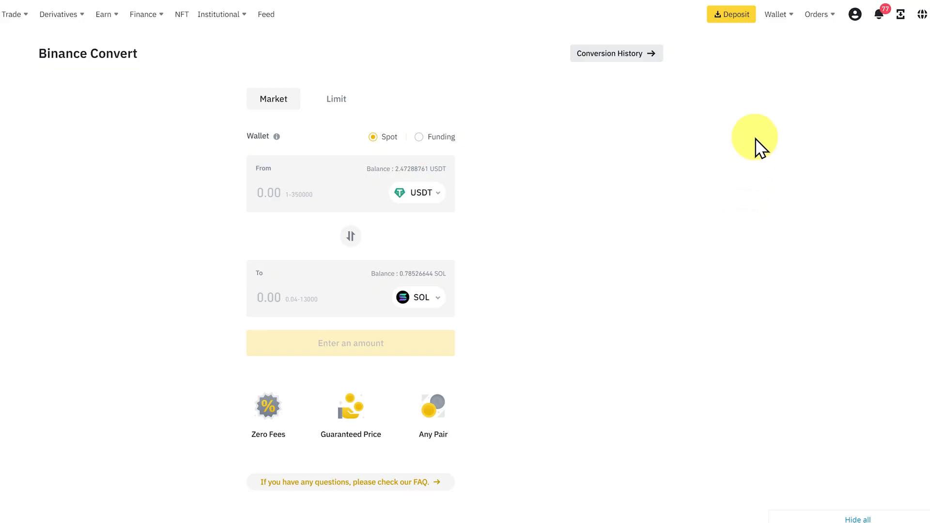
Open the Fiat and Spot wallet and start a EUR withdrawal
click(776, 13)
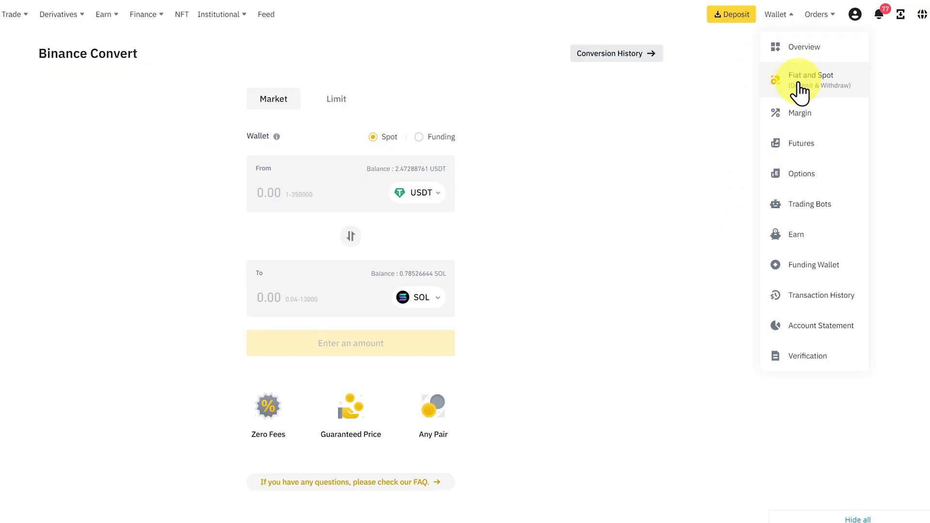
click(809, 80)
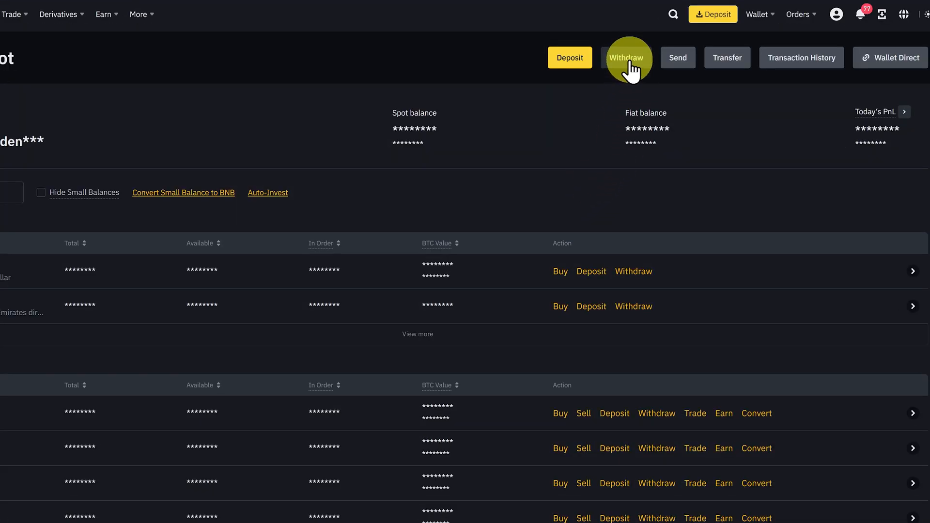
click(626, 57)
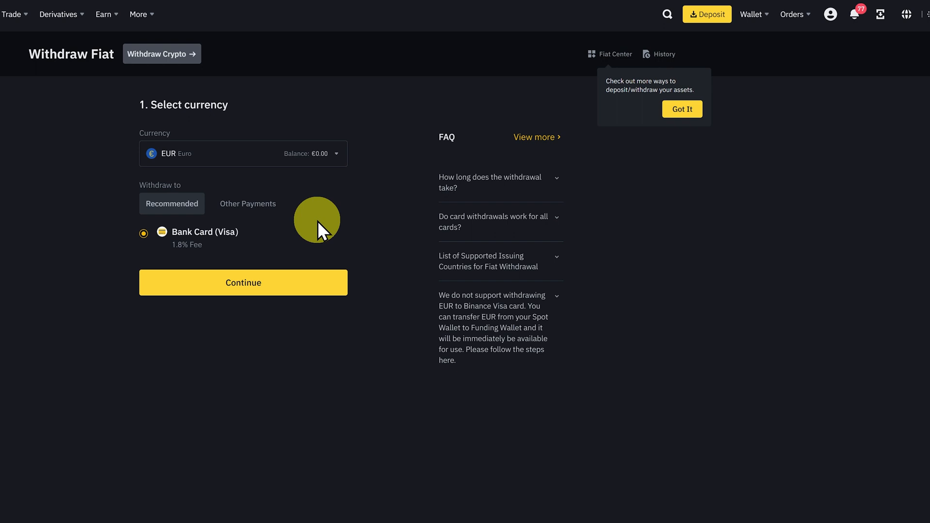
mouse_move(347, 230)
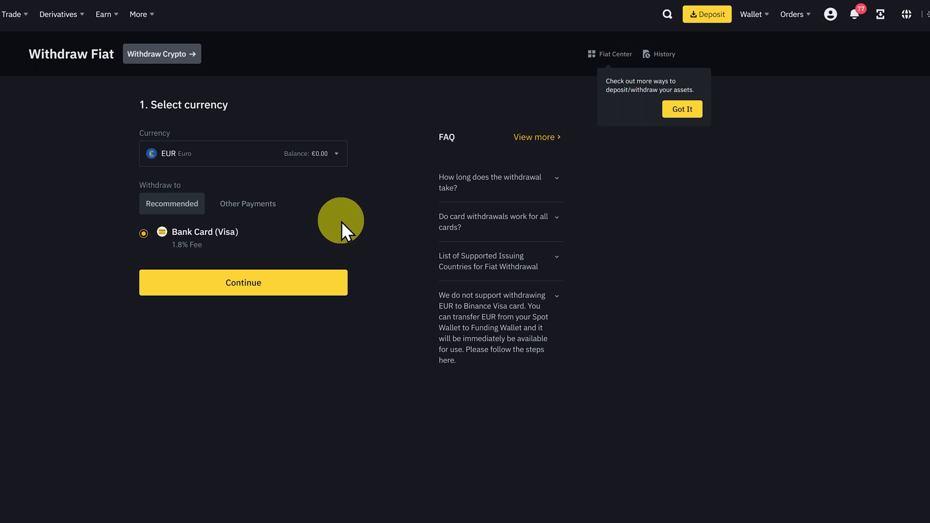
mouse_move(158, 80)
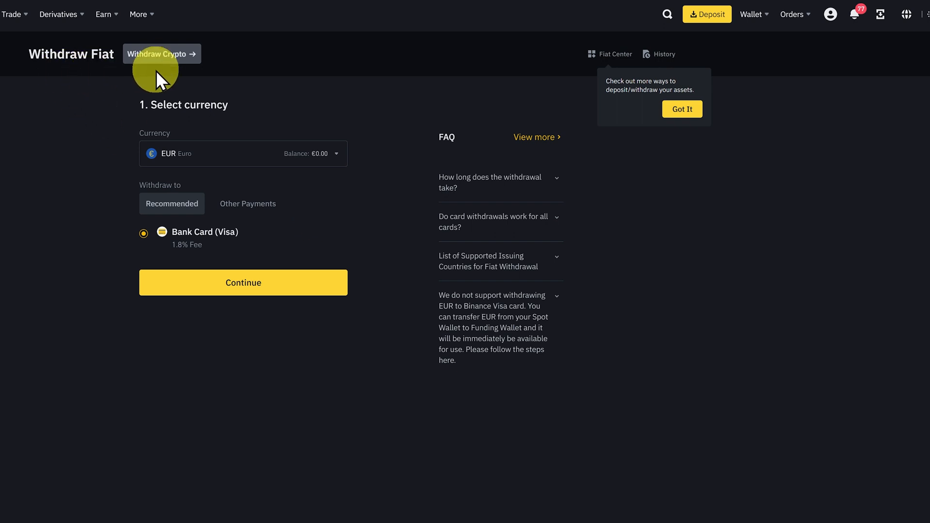
Switch to crypto withdrawal with SOL (0.78526644 available) and open Phantom
click(161, 53)
text(sol)
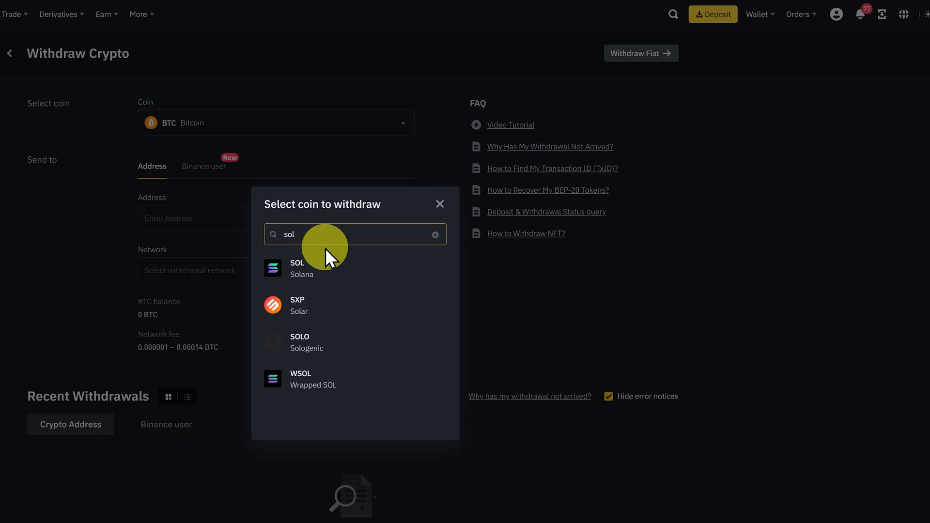
click(302, 268)
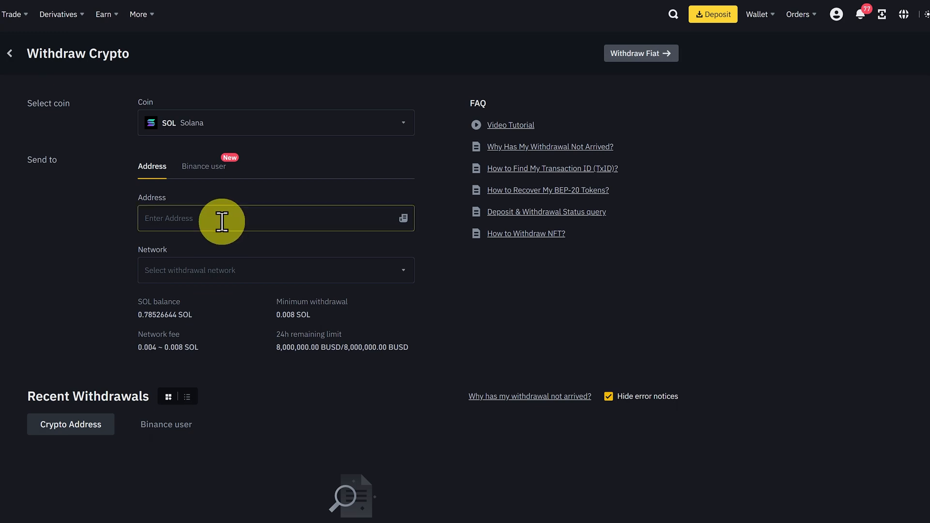
click(883, 8)
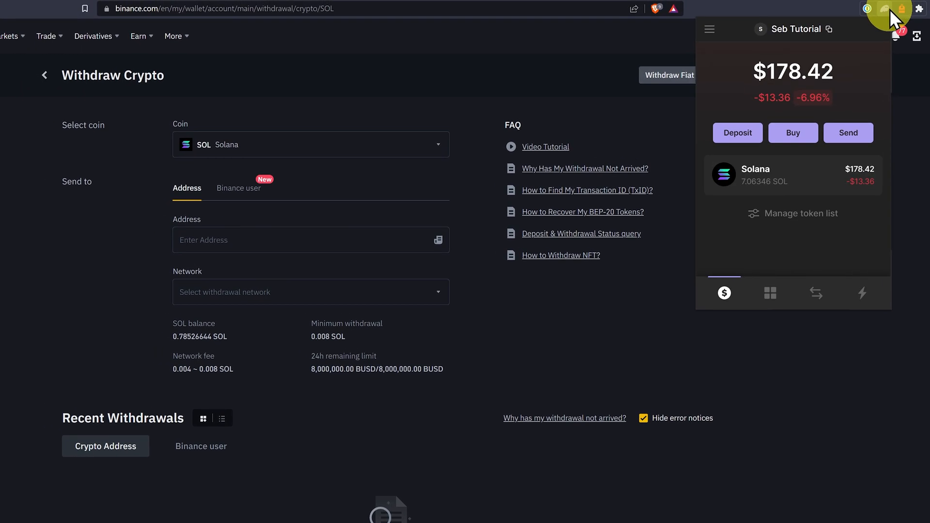
Fill the withdrawal with Phantom's Solana receive address on the SOL network
click(792, 213)
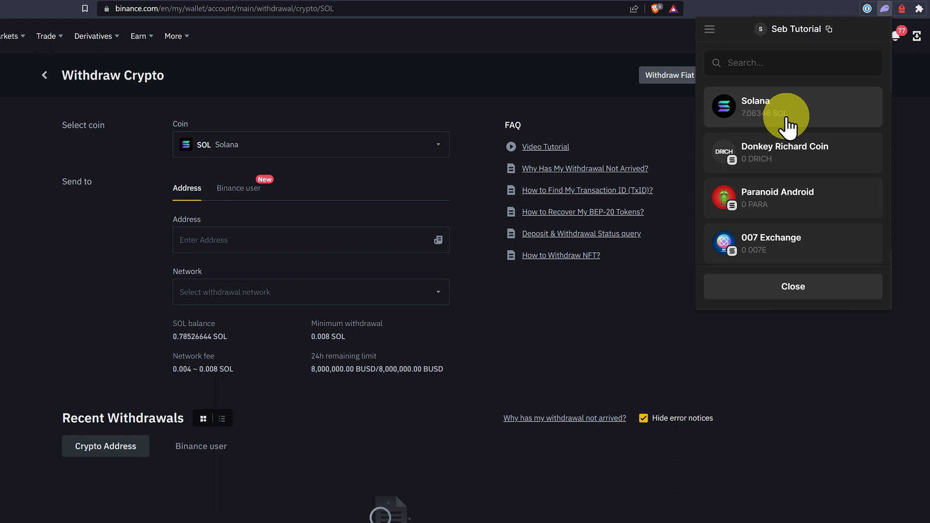
click(771, 106)
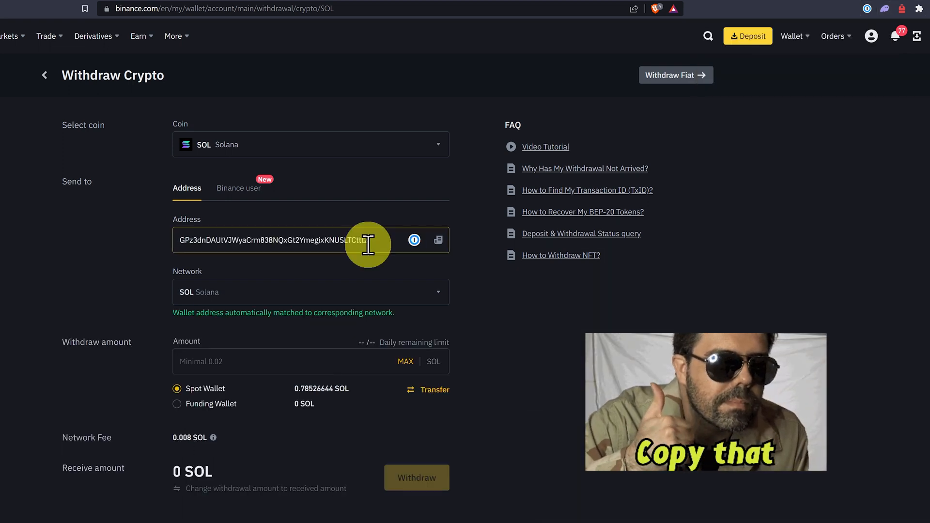
click(309, 291)
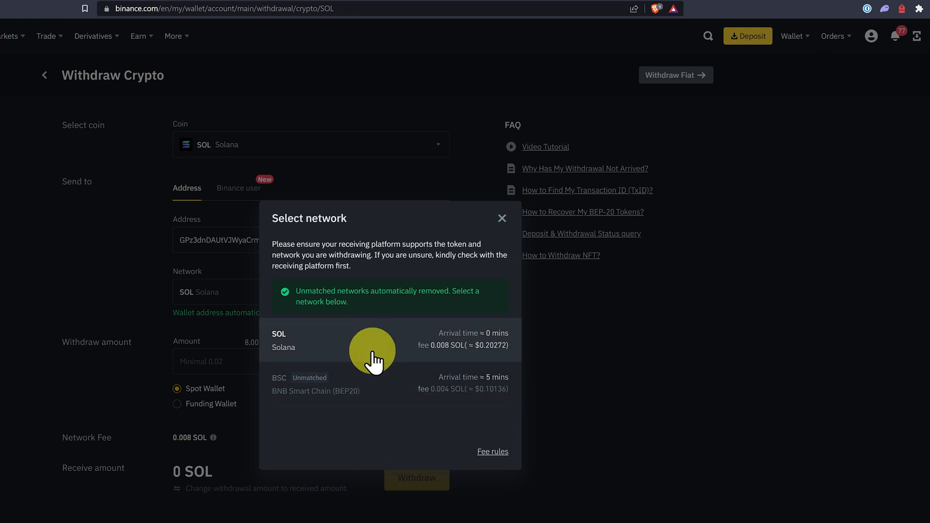
mouse_move(378, 399)
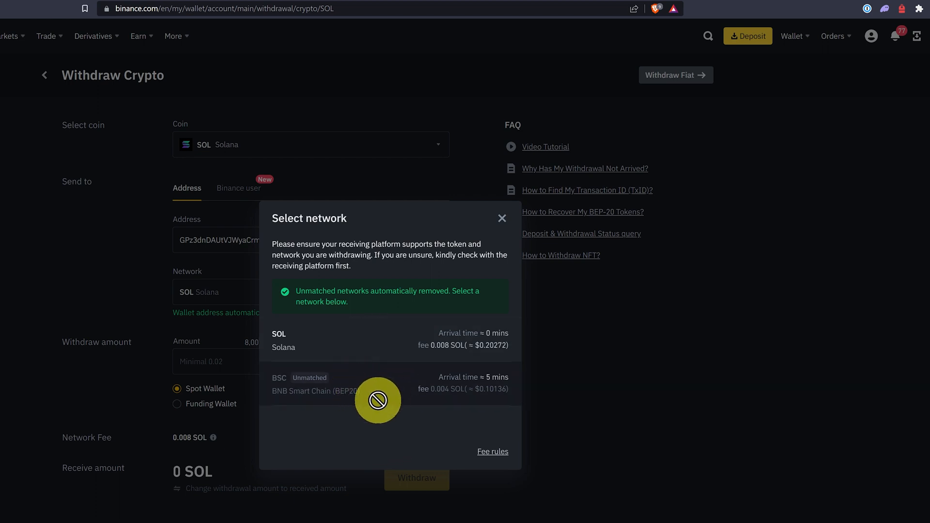
mouse_move(394, 397)
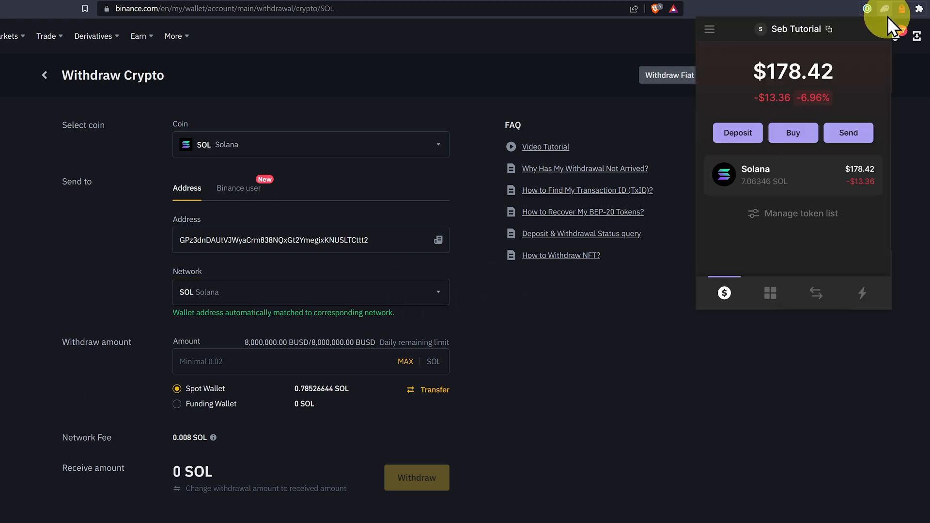
click(738, 132)
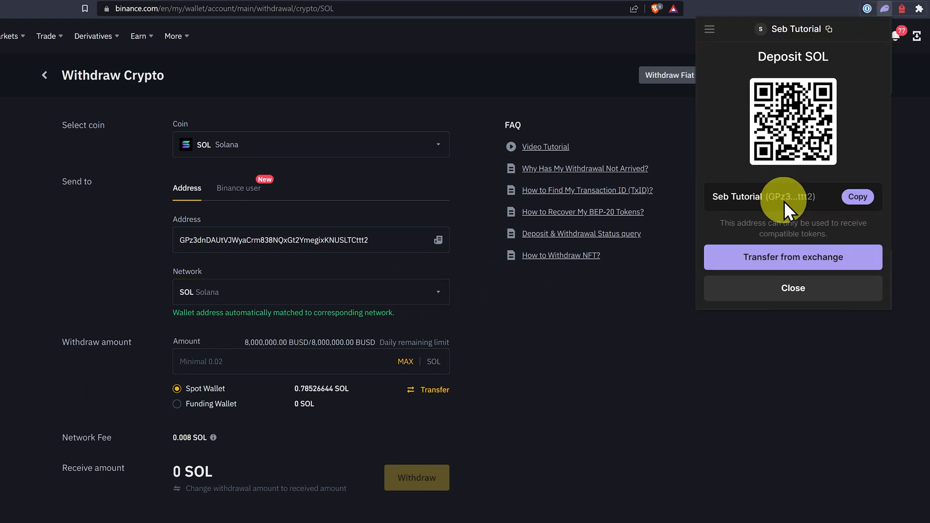
mouse_move(703, 217)
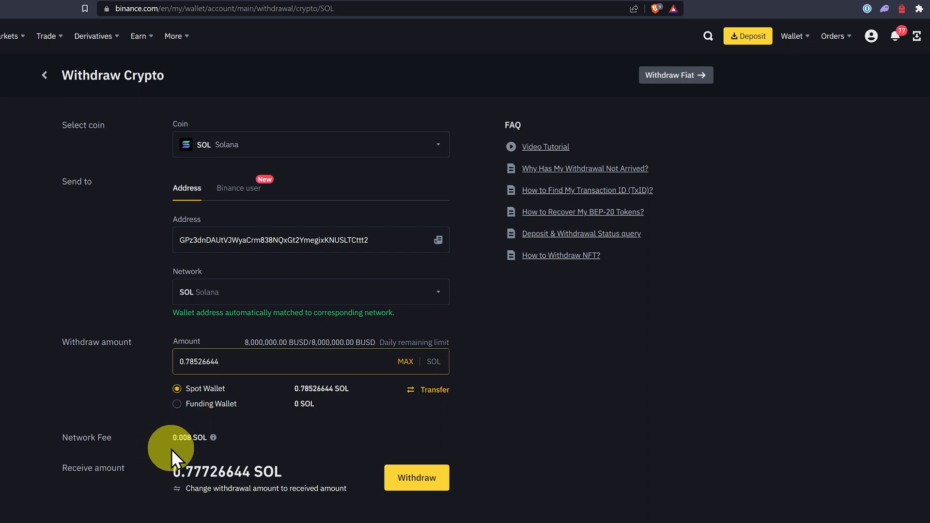
Submit the 0.78526644 SOL withdrawal and dismiss the two-step verification prompt
click(417, 477)
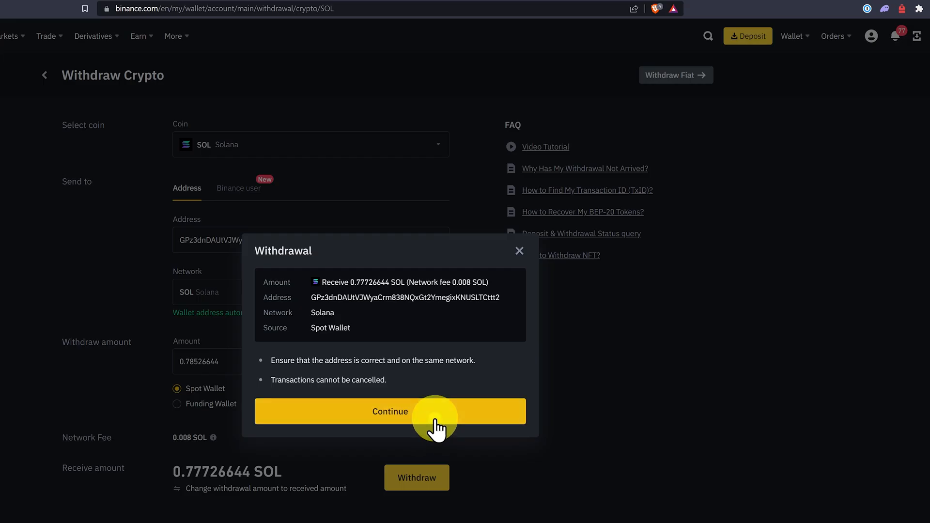
click(390, 412)
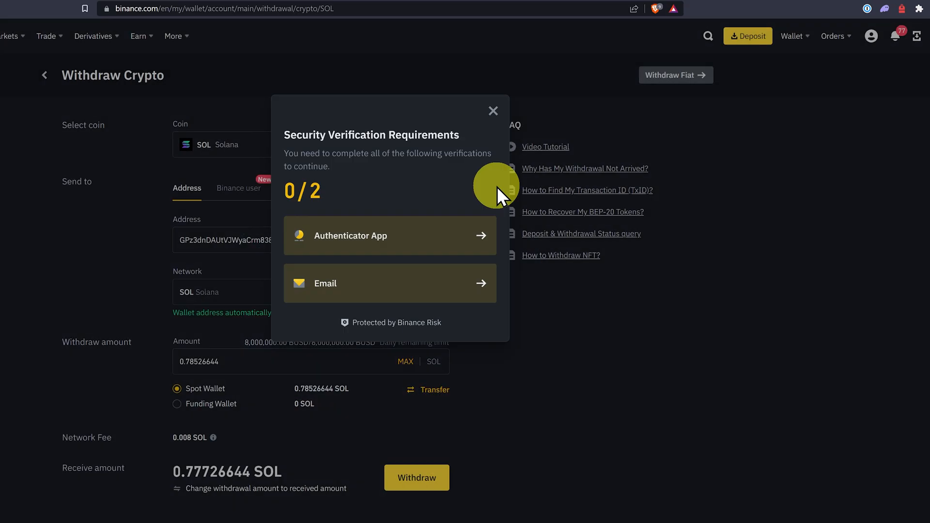
click(493, 111)
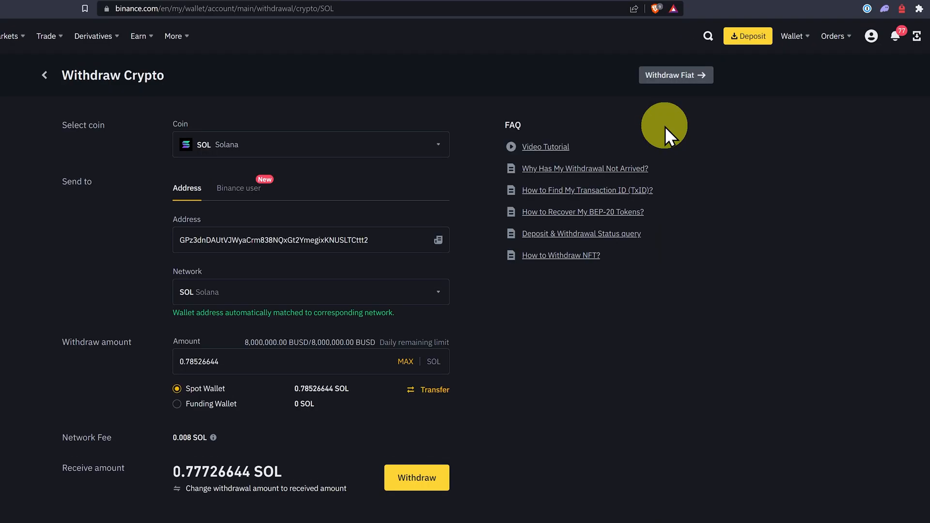
mouse_move(747, 35)
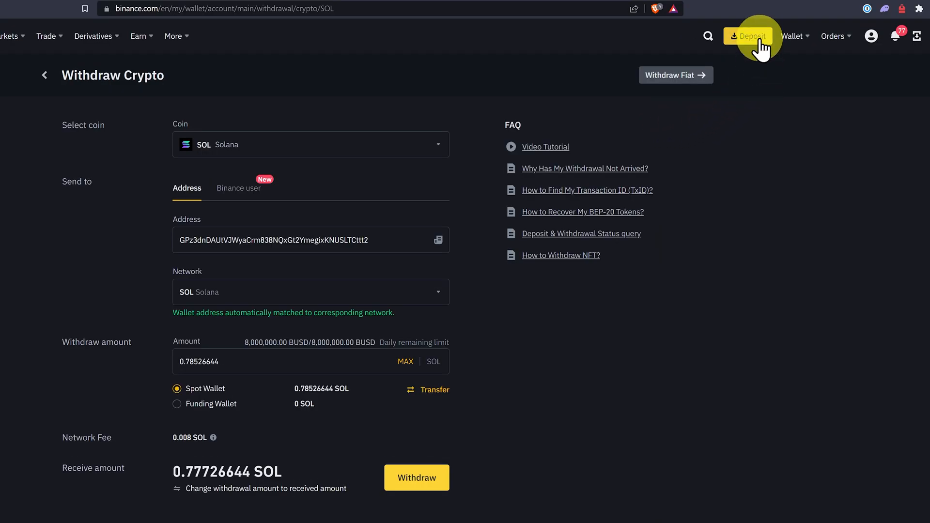
Open Deposit Crypto and select SOL on Solana to show the deposit address
click(747, 35)
text(sol)
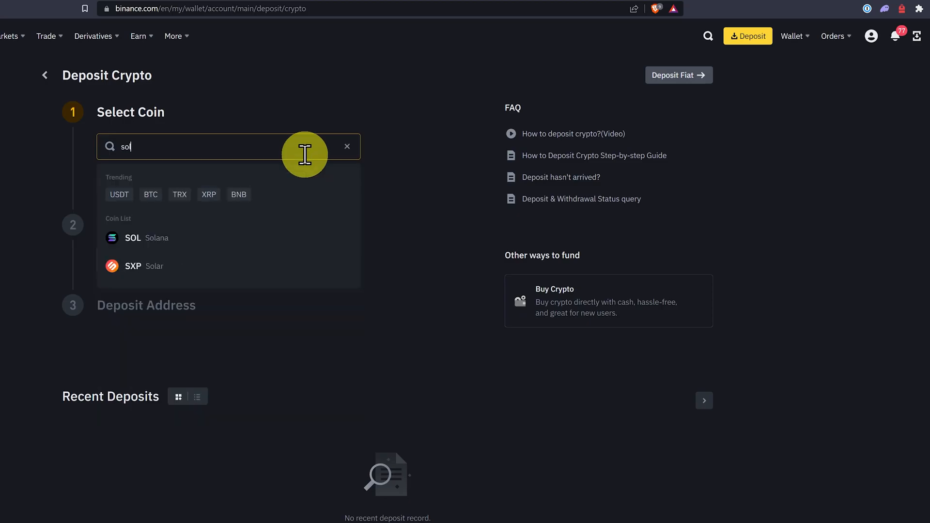
click(142, 238)
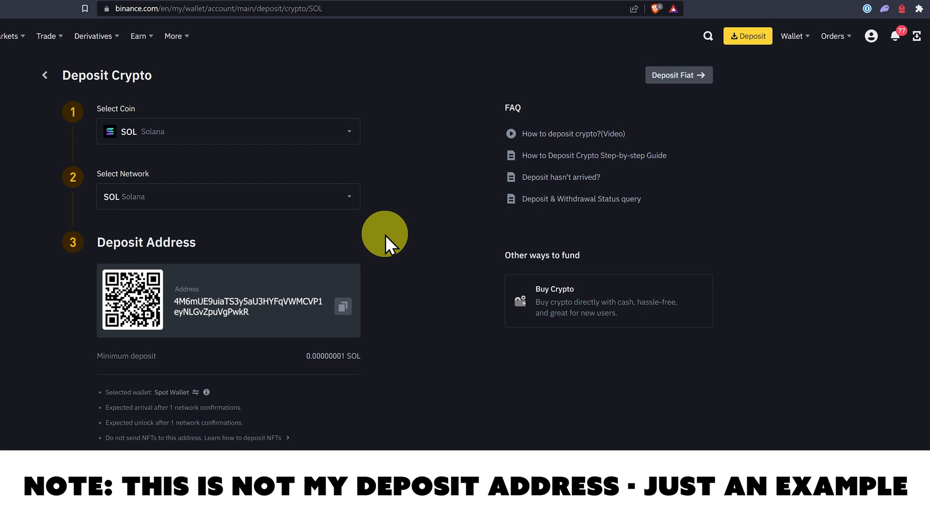
click(343, 306)
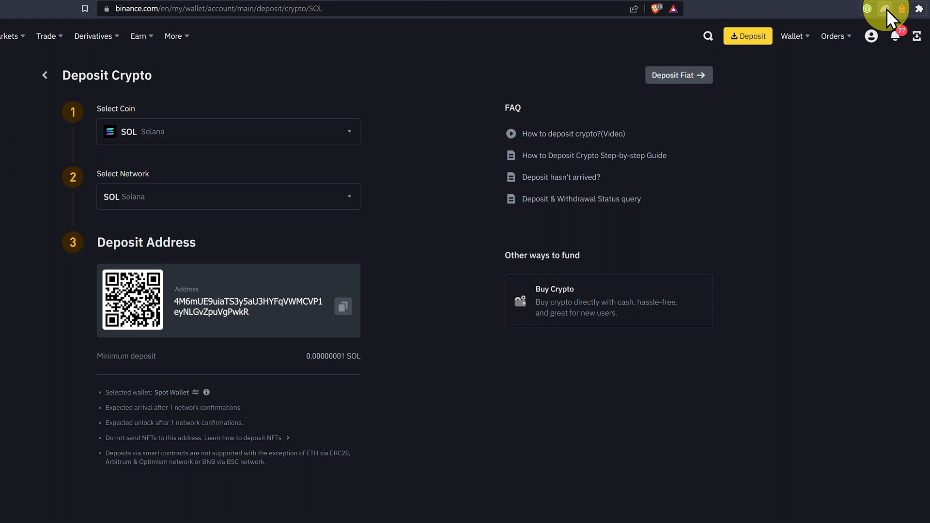
Send 1 SOL from Phantom to the Binance deposit address and close the confirmation
click(884, 9)
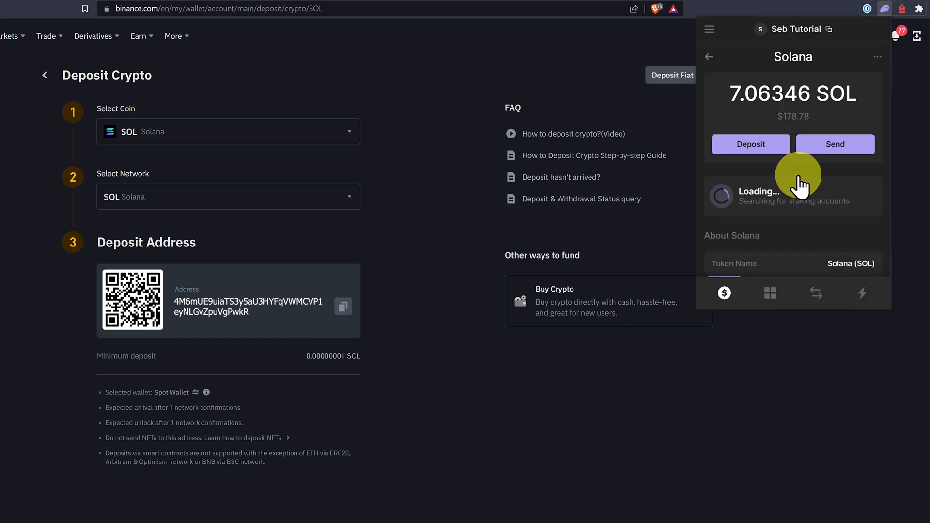
click(834, 143)
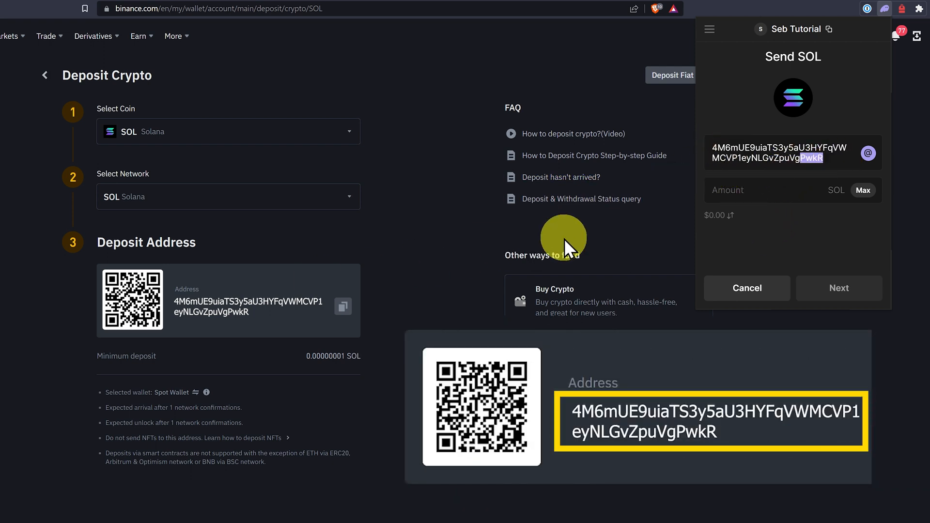
text(1)
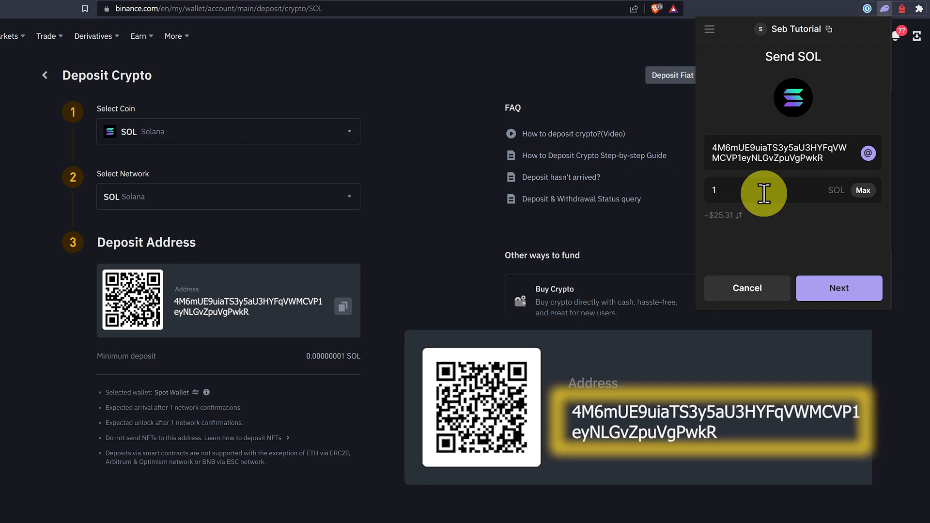
click(838, 288)
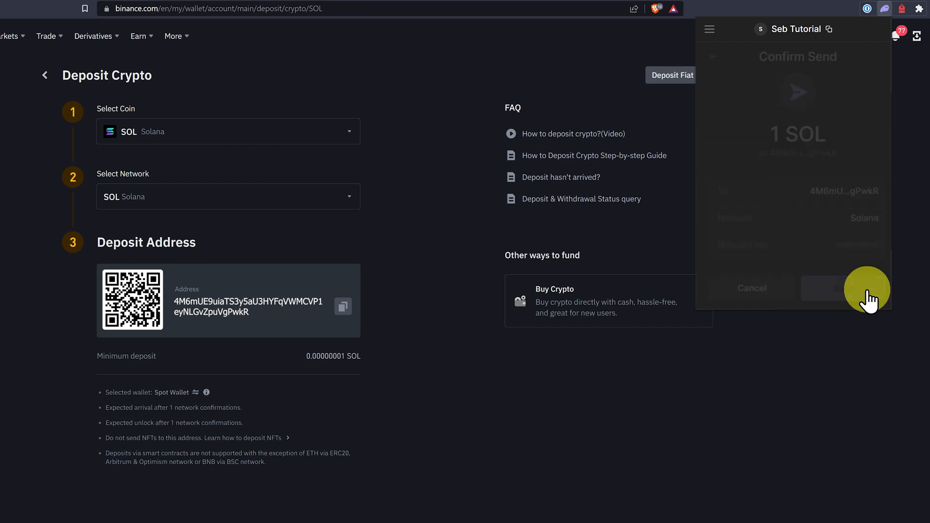
click(854, 288)
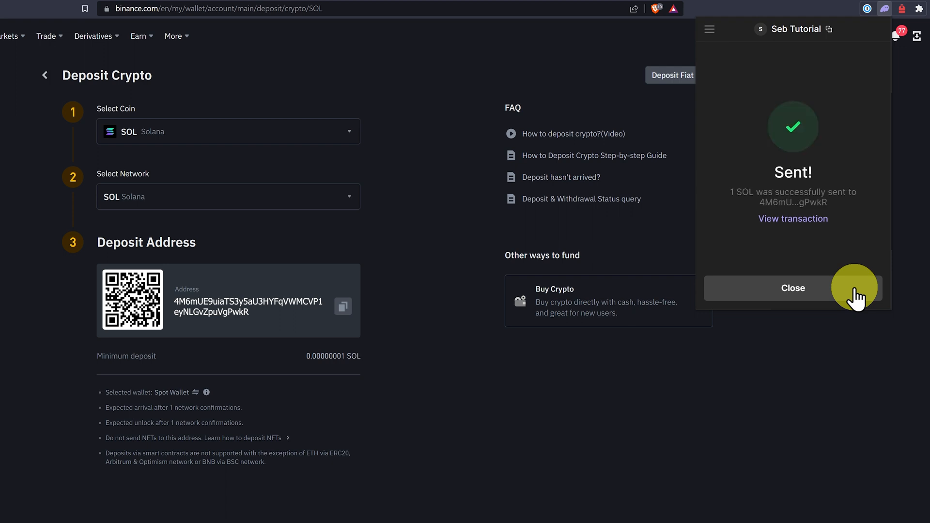
click(792, 288)
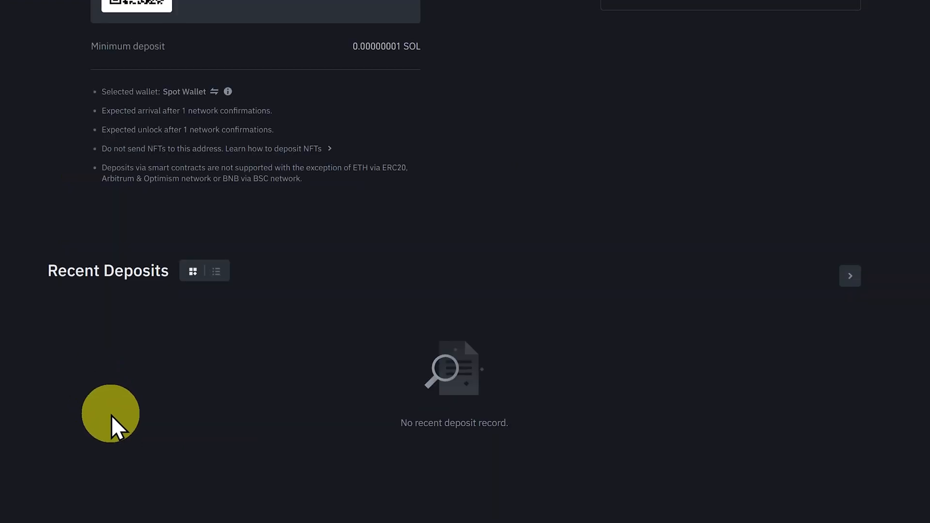
Clear the selected coin on Binance's Deposit Crypto page
scroll(up, 3)
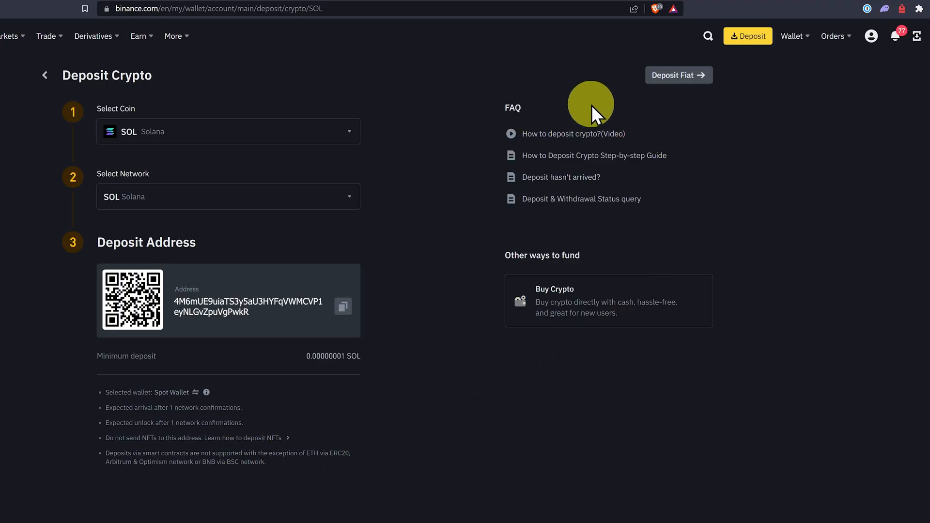
mouse_move(559, 176)
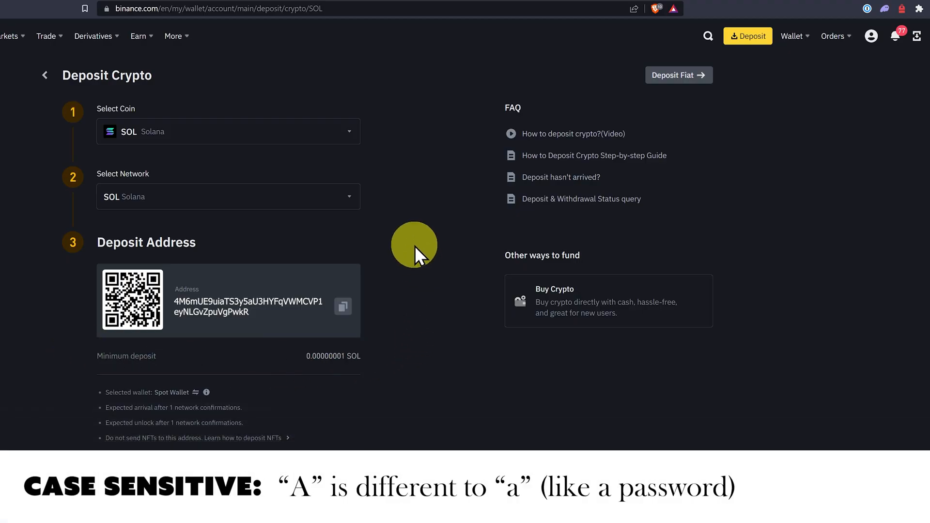
click(227, 131)
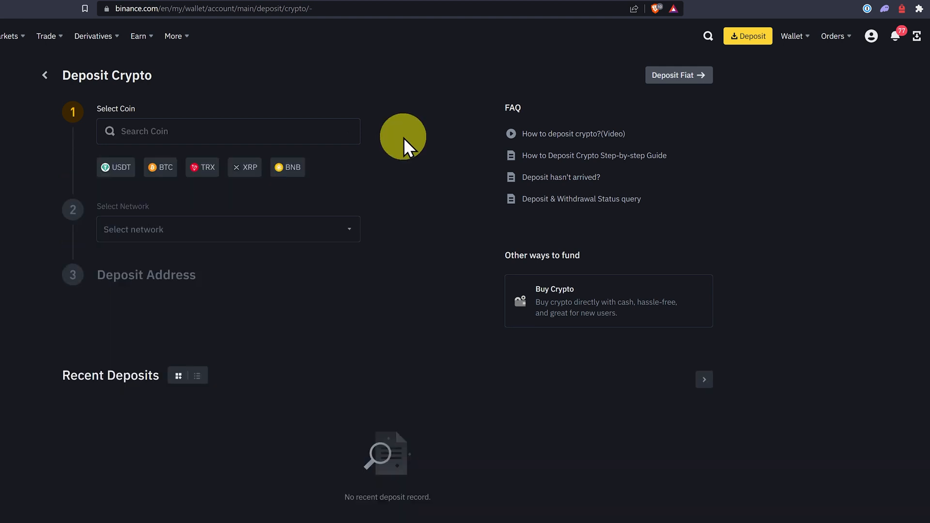
Choose USDC on the SOL Solana network and dismiss the auto-conversion notice
click(227, 131)
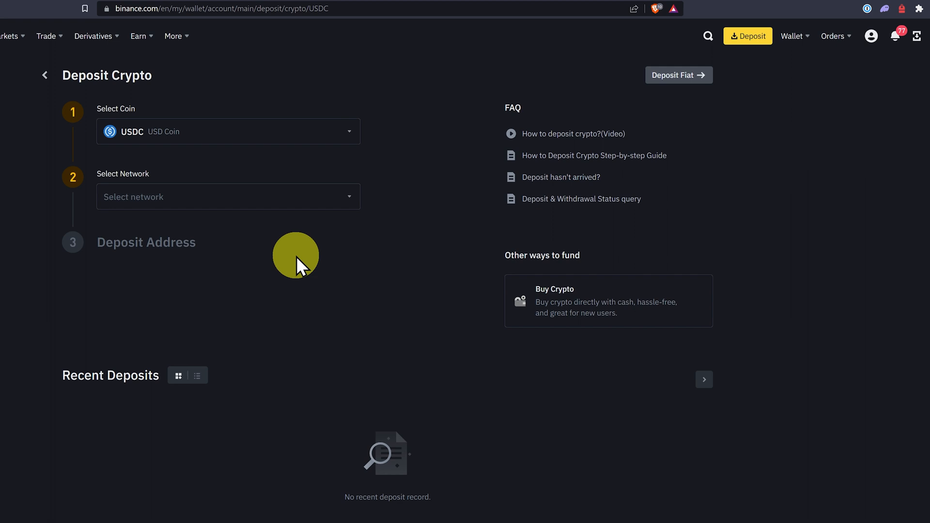
click(227, 196)
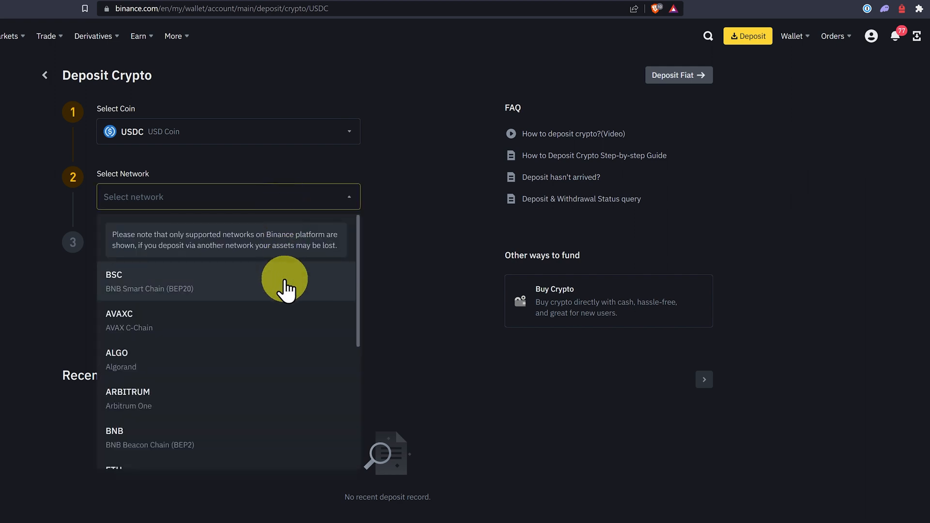
scroll(down, 3)
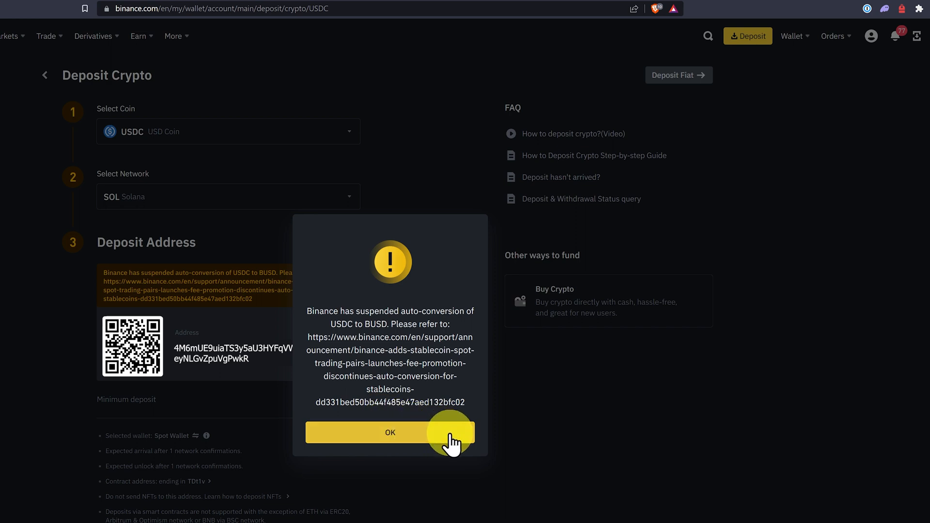
click(390, 431)
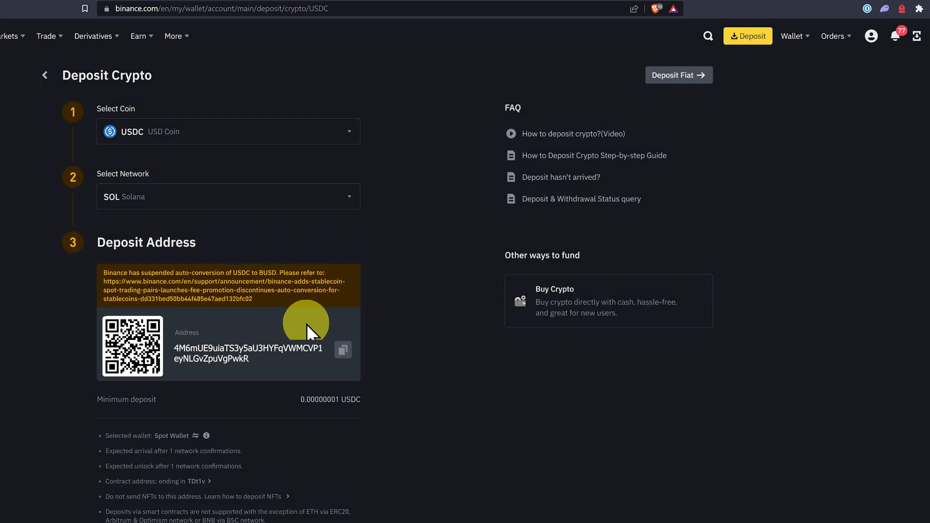
mouse_move(394, 341)
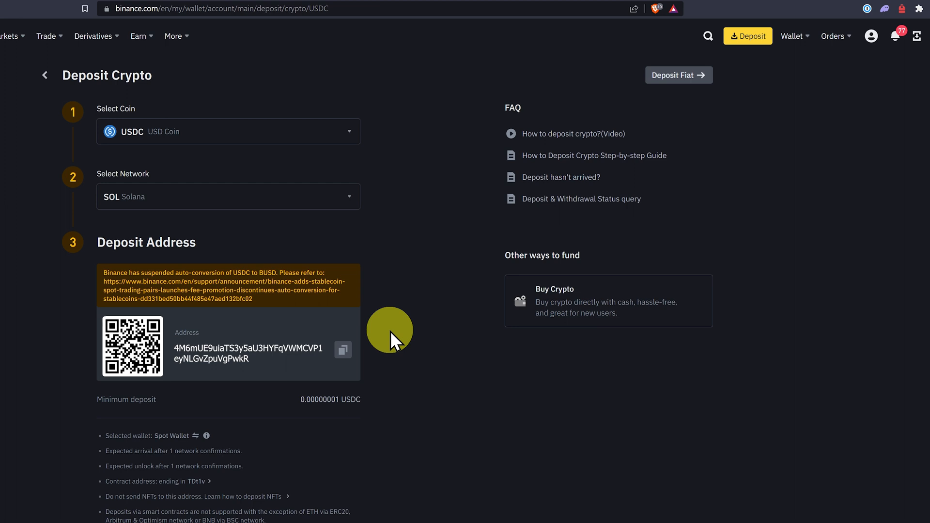
mouse_move(344, 350)
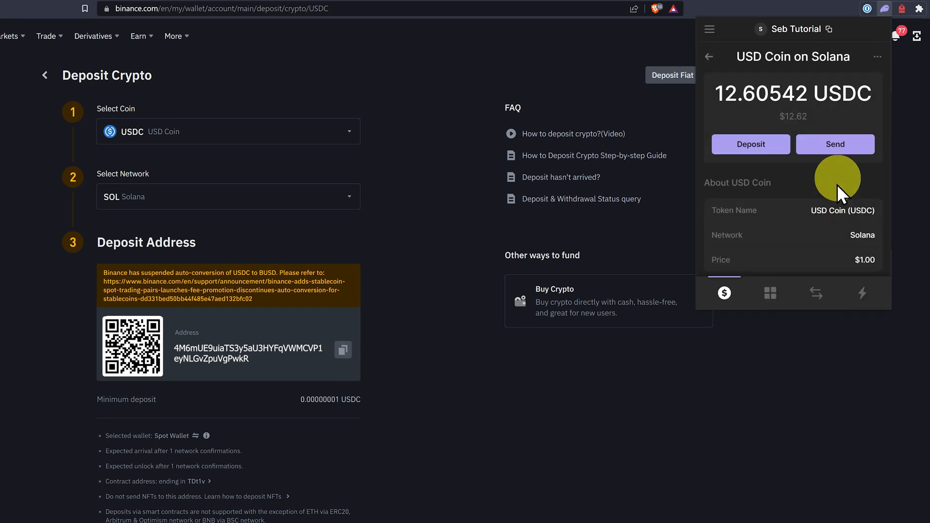
Send the full 12.60542 USDC from Phantom to the Binance deposit address
click(834, 145)
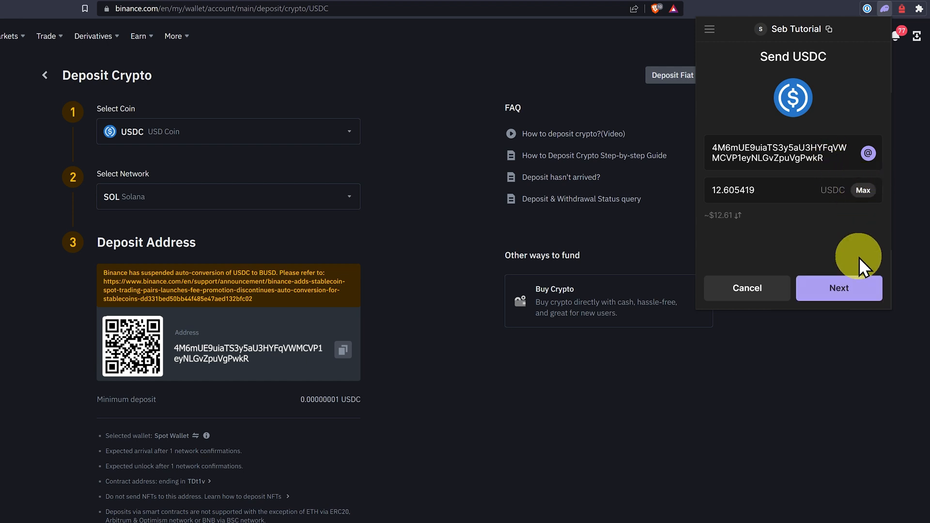
click(838, 289)
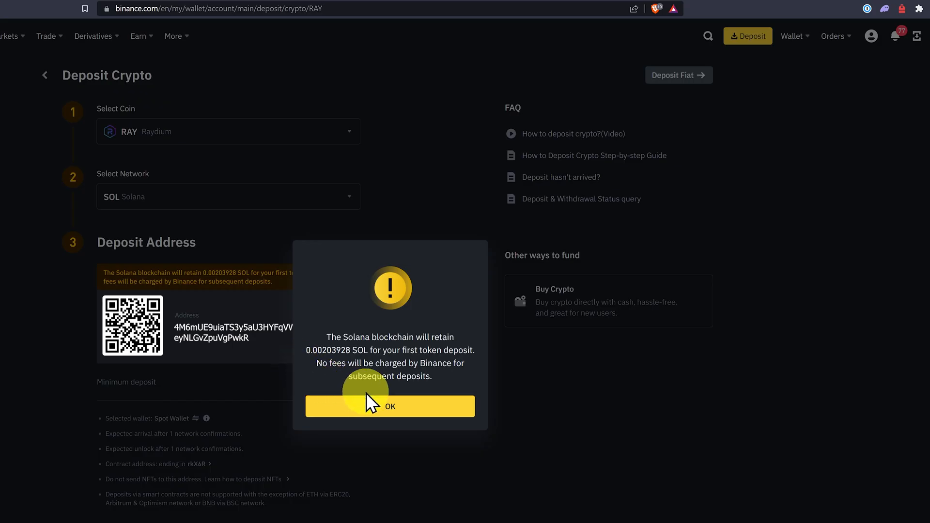
mouse_move(501, 404)
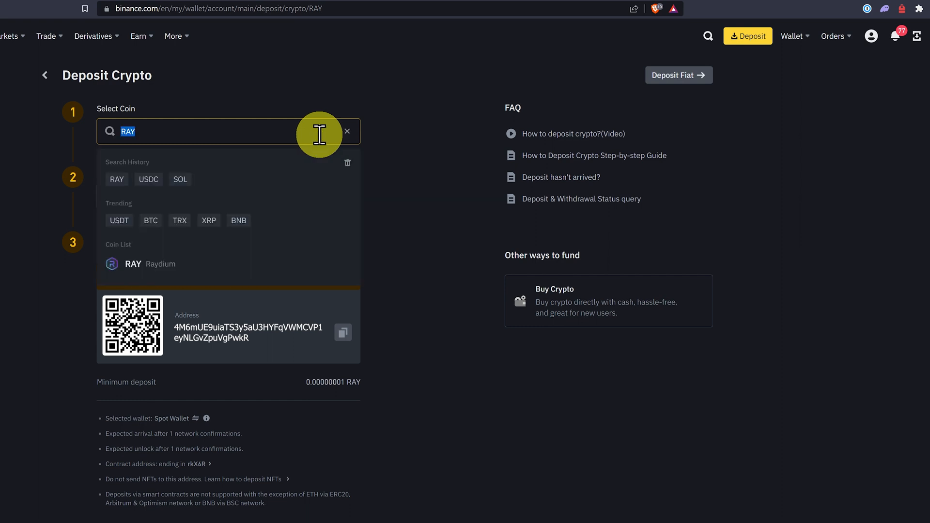
Search 'eth' and pick ETH Ethereum as the deposit coin
text(eth)
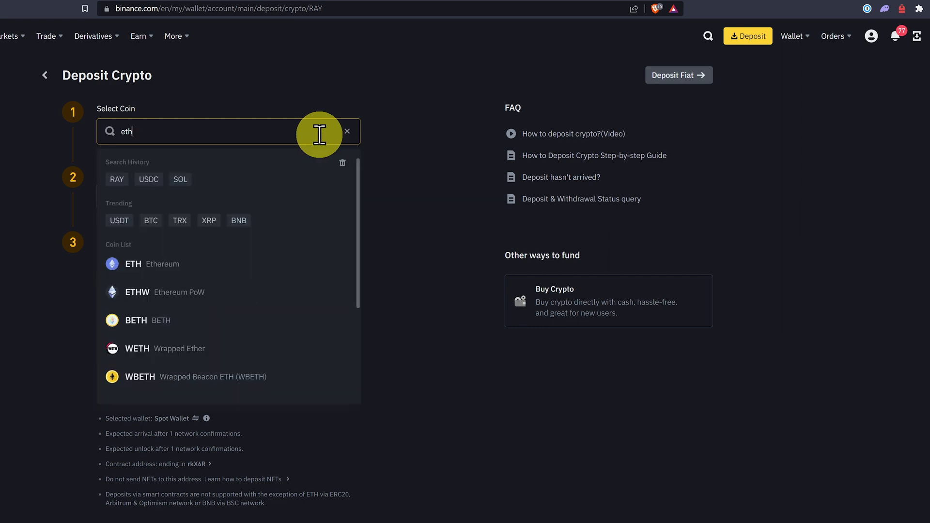
mouse_move(289, 228)
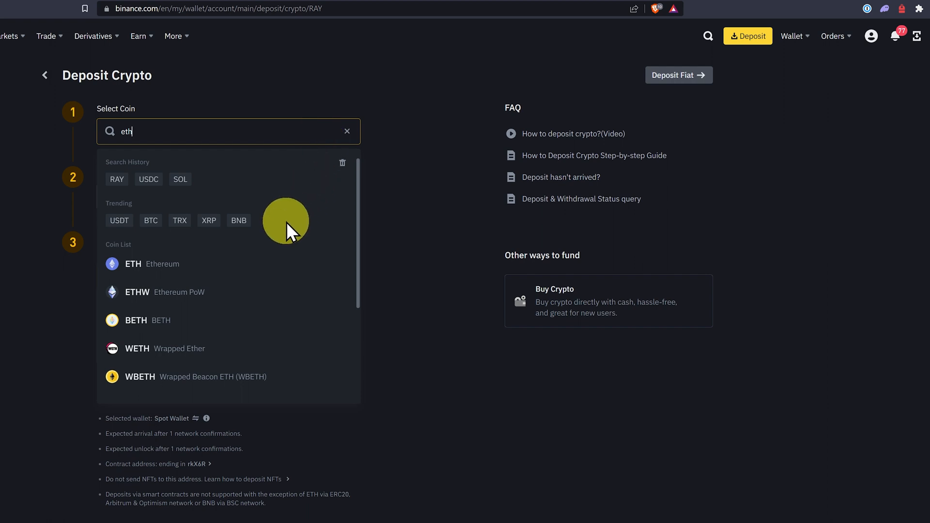
click(156, 263)
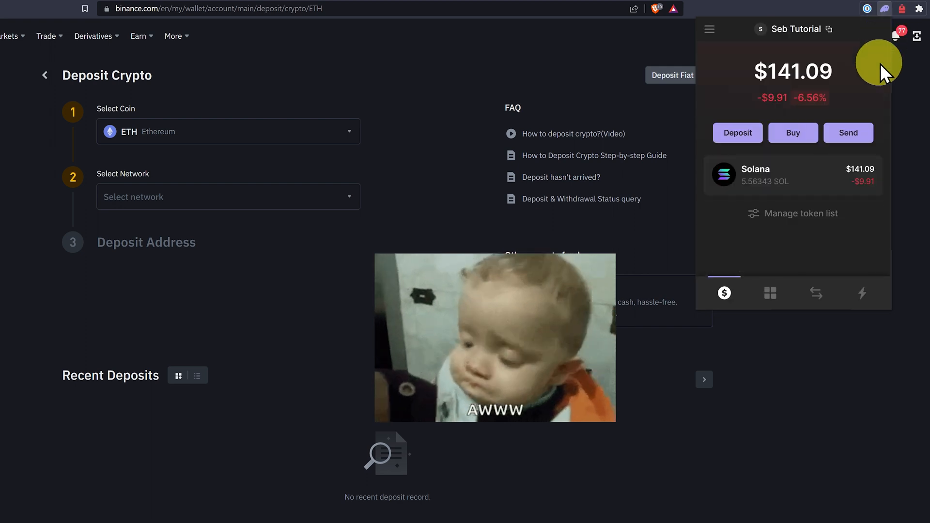
Swap 1 SOL for ETH in Phantom and view the 0.01331 WETH activity entry
click(815, 293)
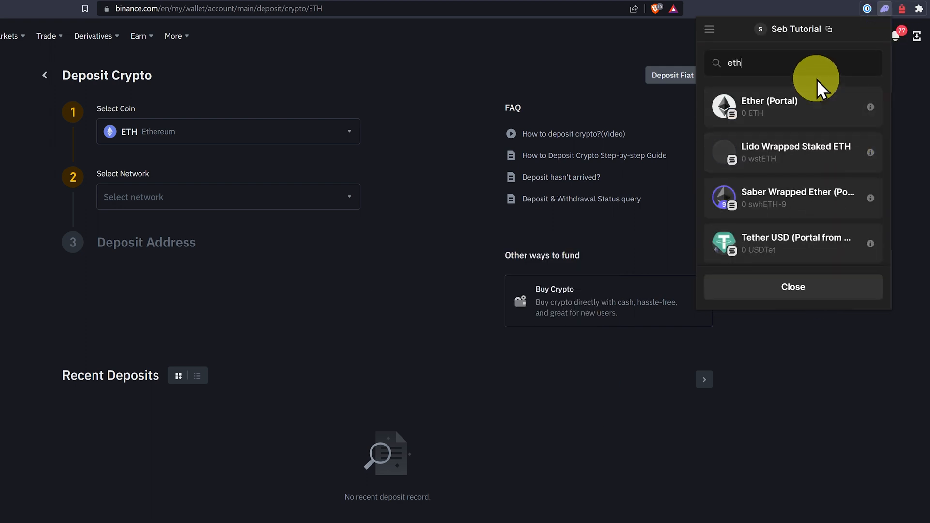
click(769, 106)
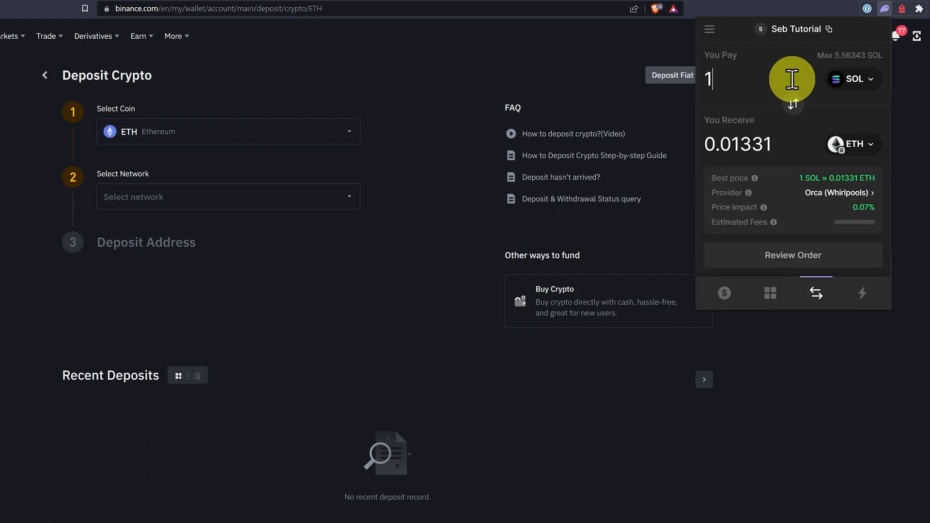
click(792, 255)
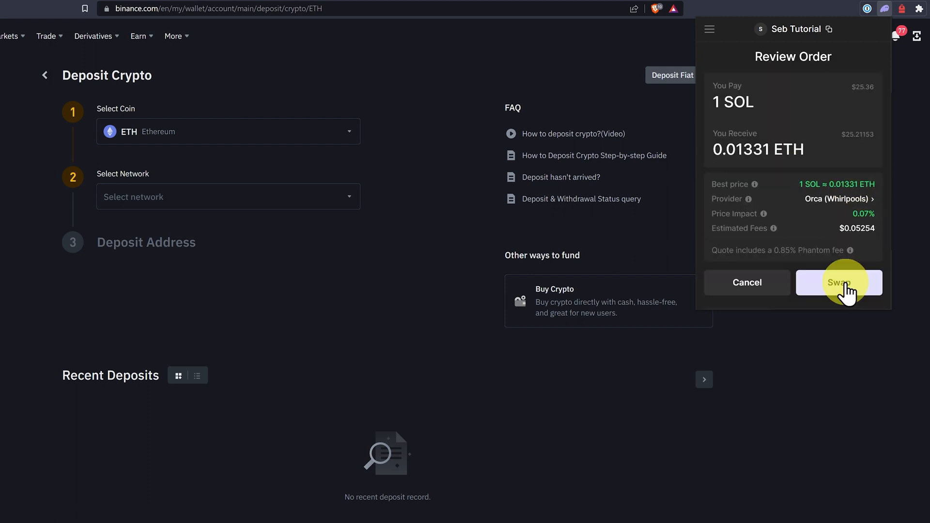
click(838, 282)
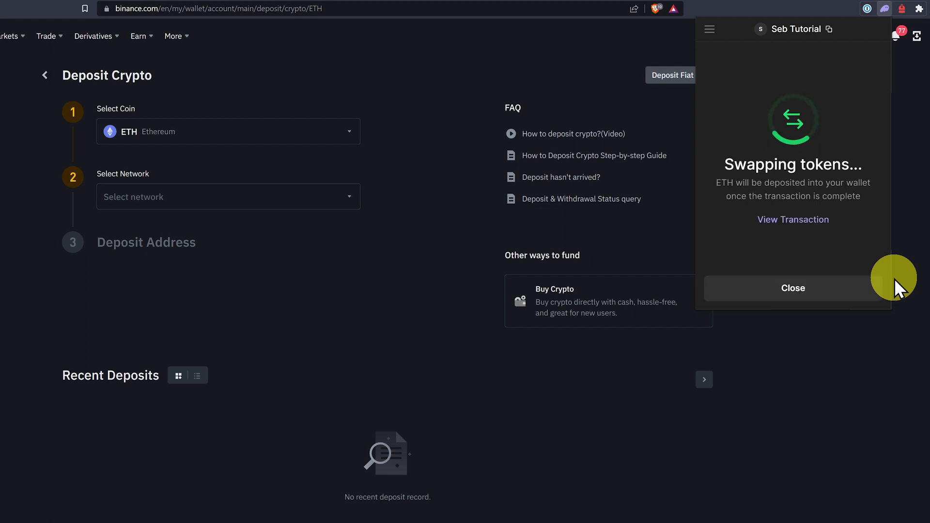
click(816, 293)
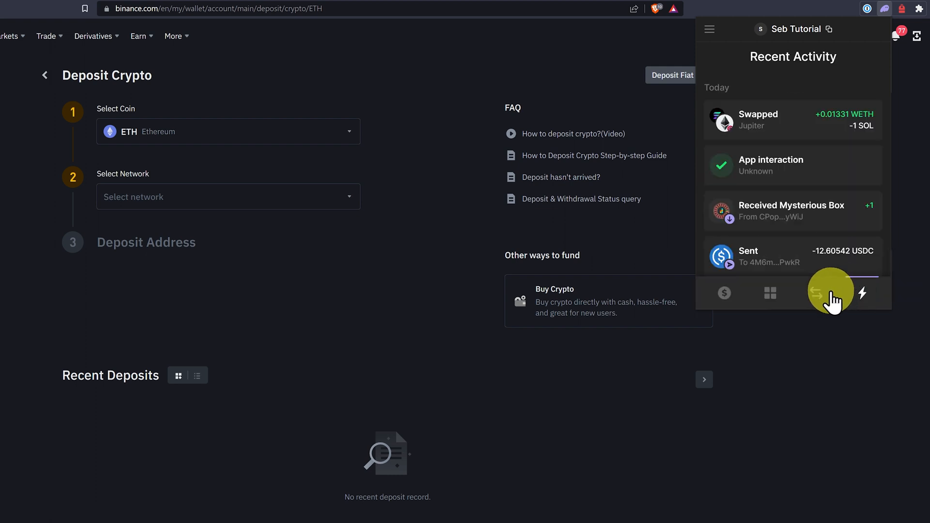